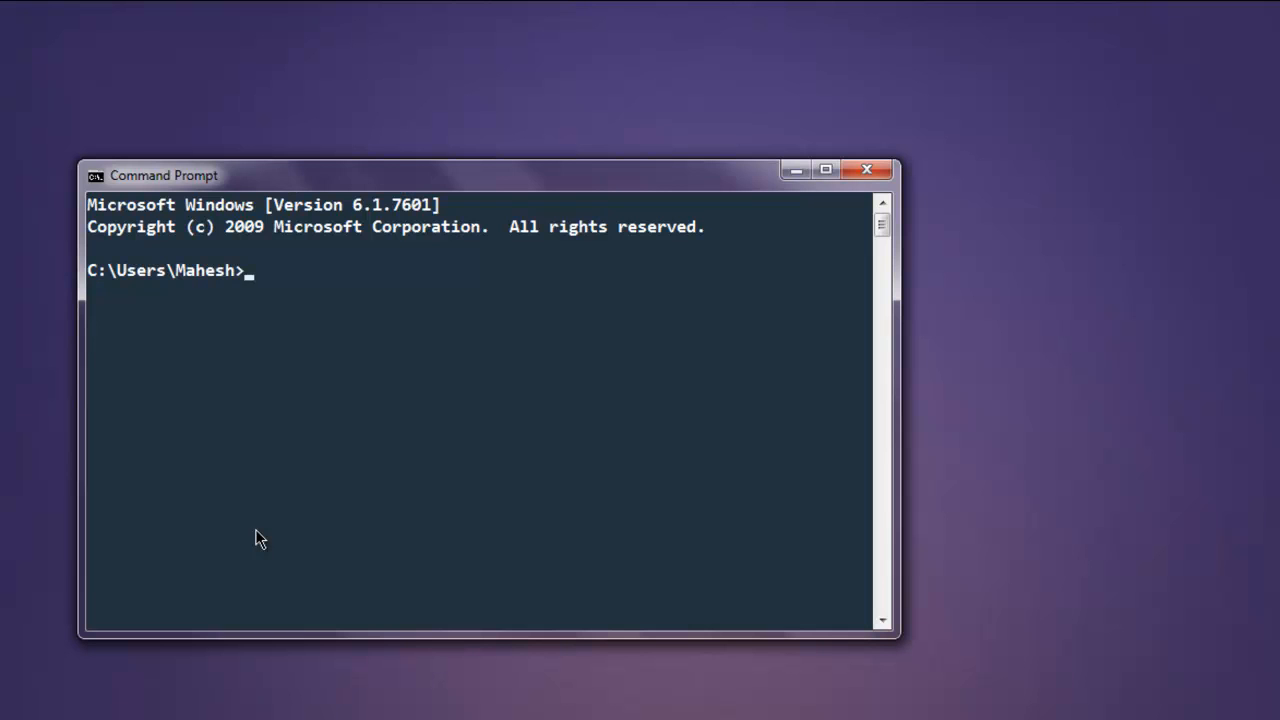
Step: Enter 'jupyter notebook' in Command Prompt to start the server
{"action": "type", "text": "jupyt"}
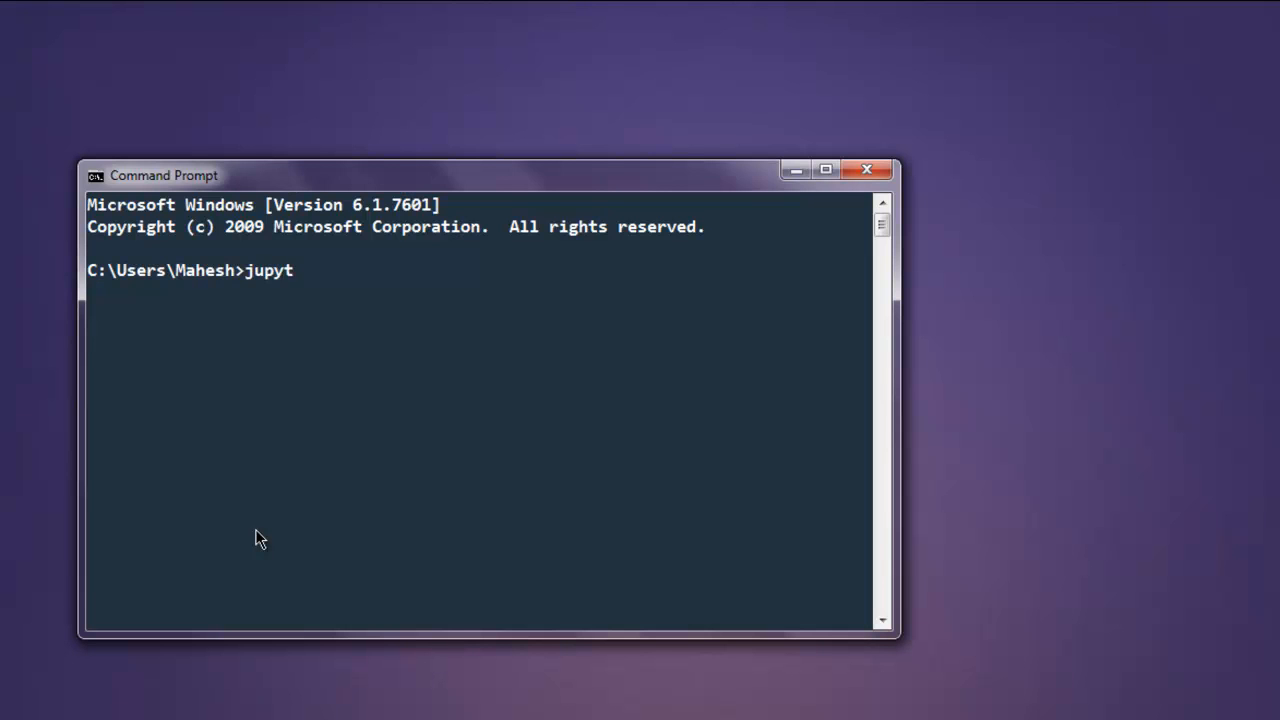
{"action": "type", "text": "er notebook"}
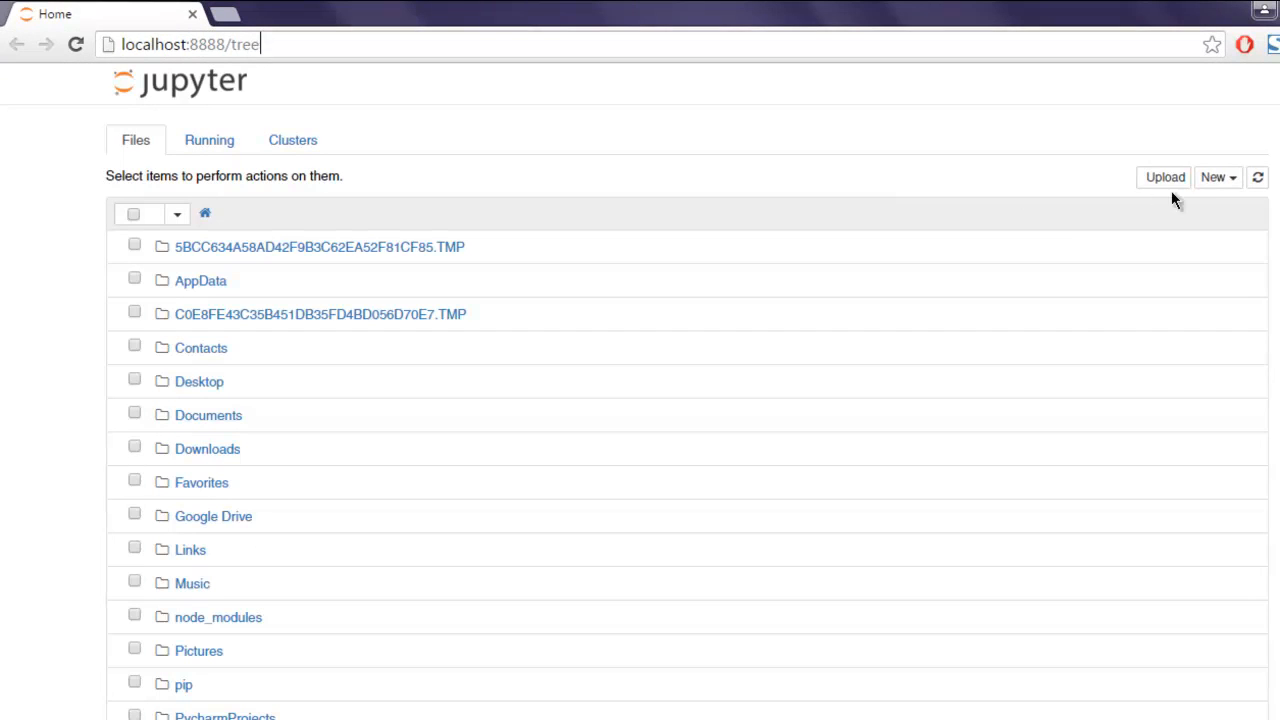
Step: Create a new Python 3 notebook (Untitled34) from the New menu
{"action": "left_click", "coordinate": [1216, 177]}
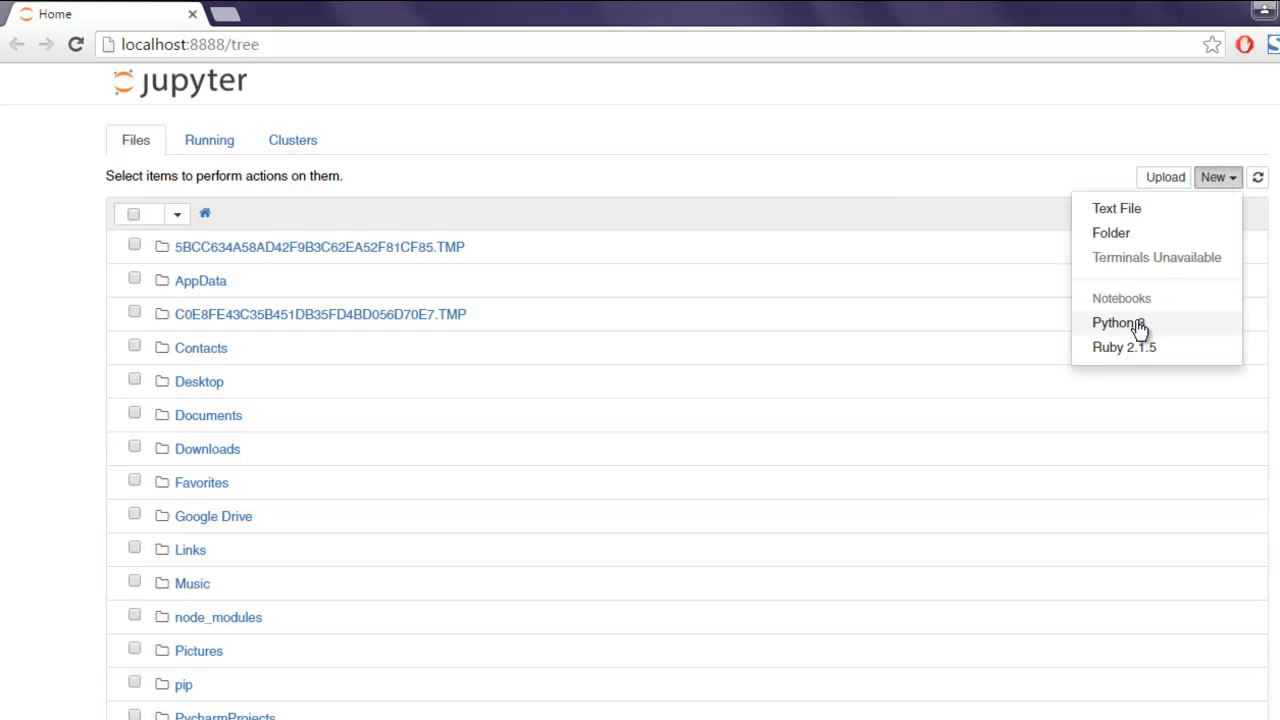
{"action": "left_click", "coordinate": [1117, 322]}
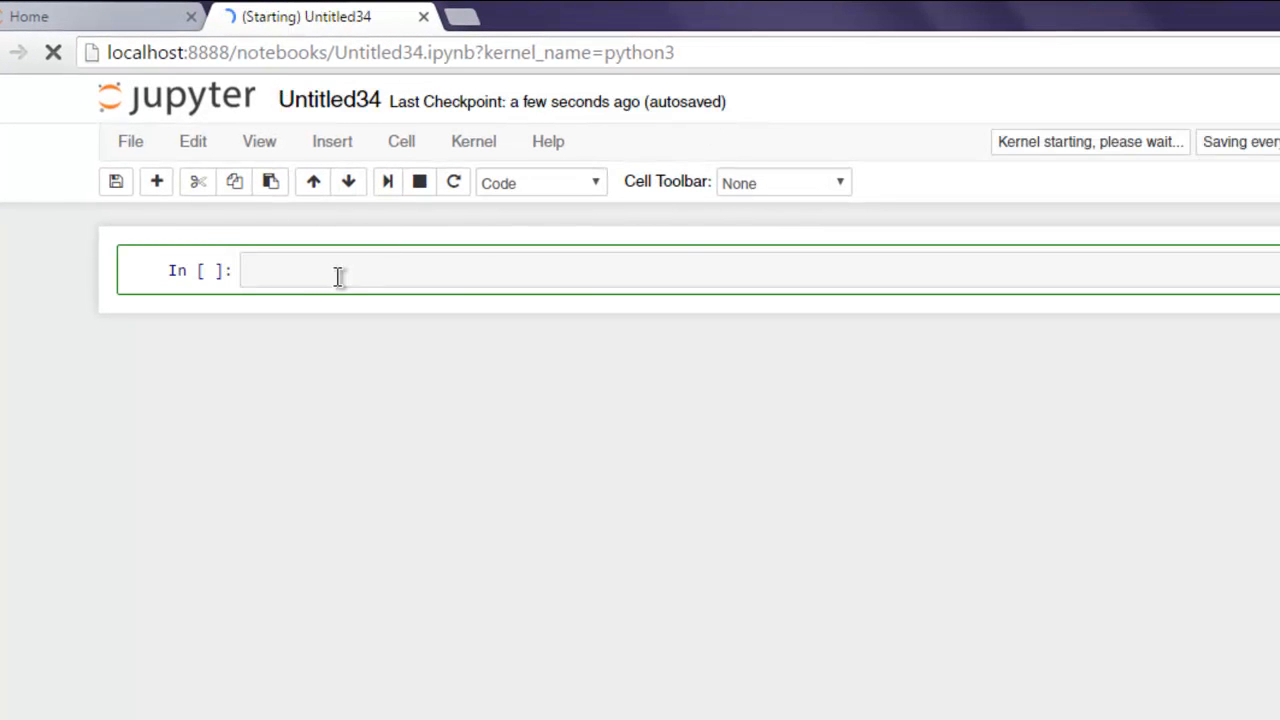
{"action": "mouse_move", "coordinate": [575, 410]}
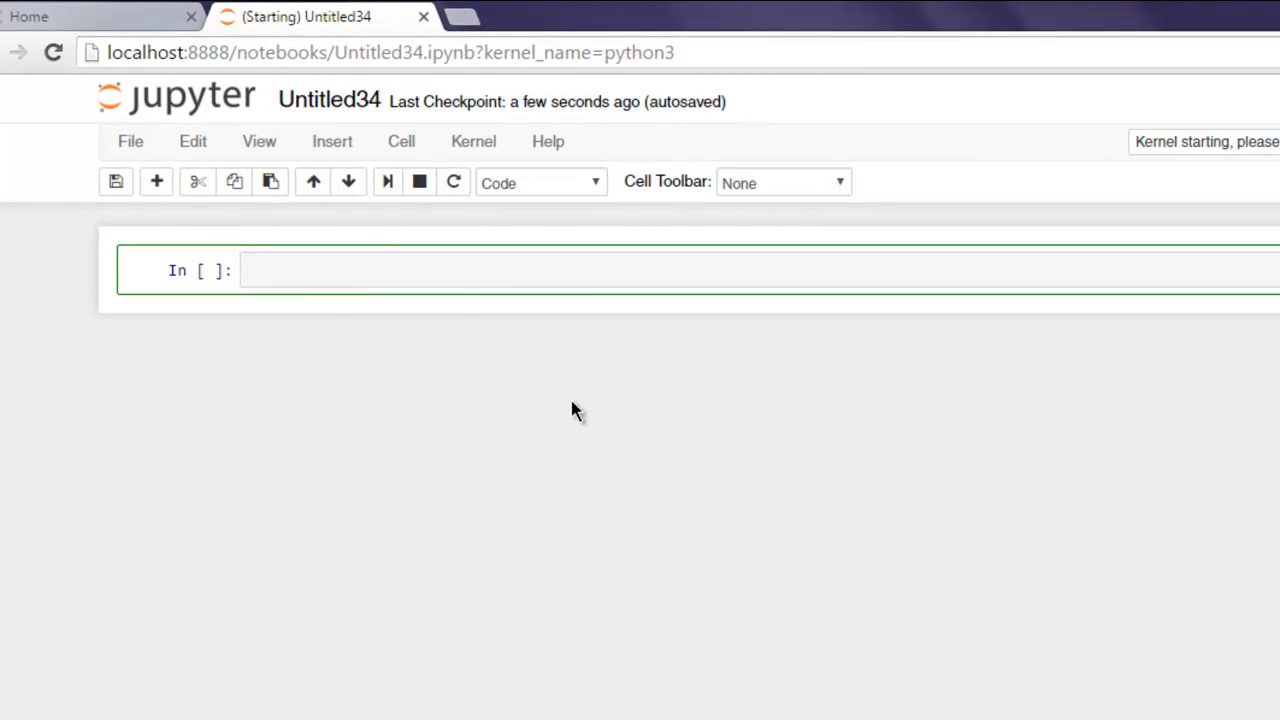
Step: Write the imports 'from numpy import *' and 'from pylab import *'
{"action": "type", "text": "from nump"}
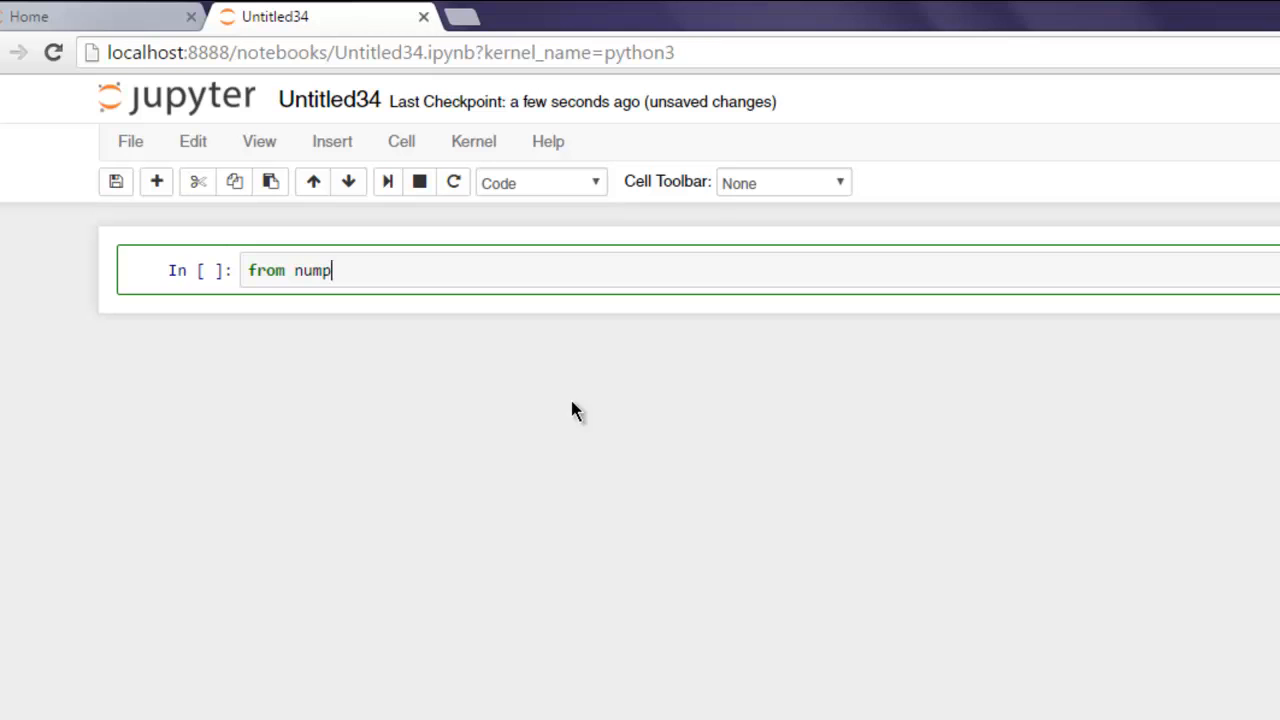
{"action": "type", "text": "y import*"}
{"action": "type", "text": "from"}
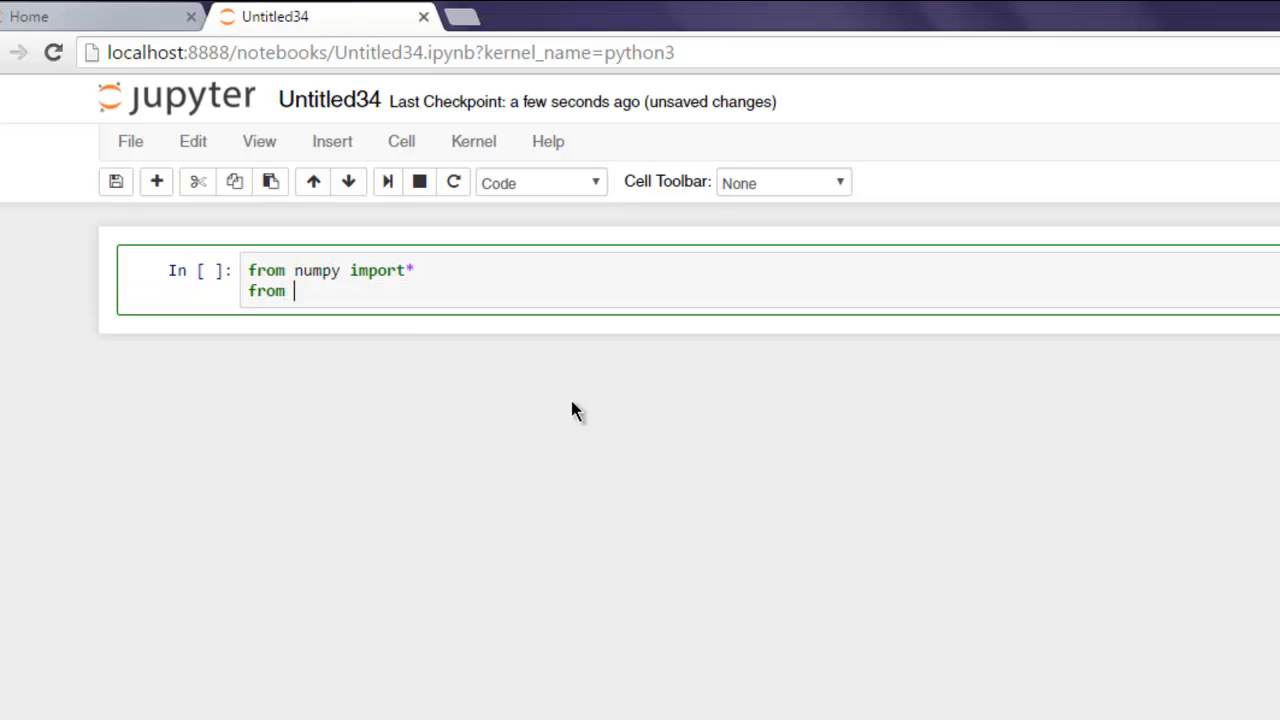
{"action": "type", "text": "pylab"}
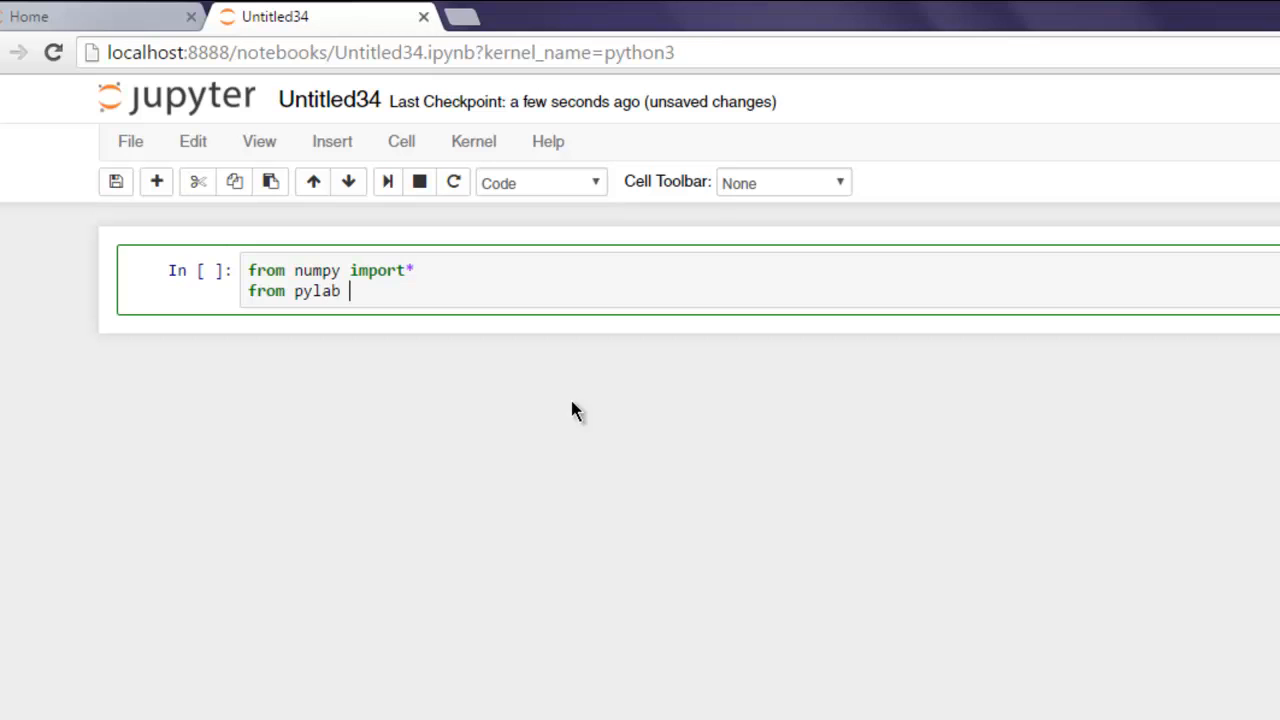
{"action": "type", "text": "import*"}
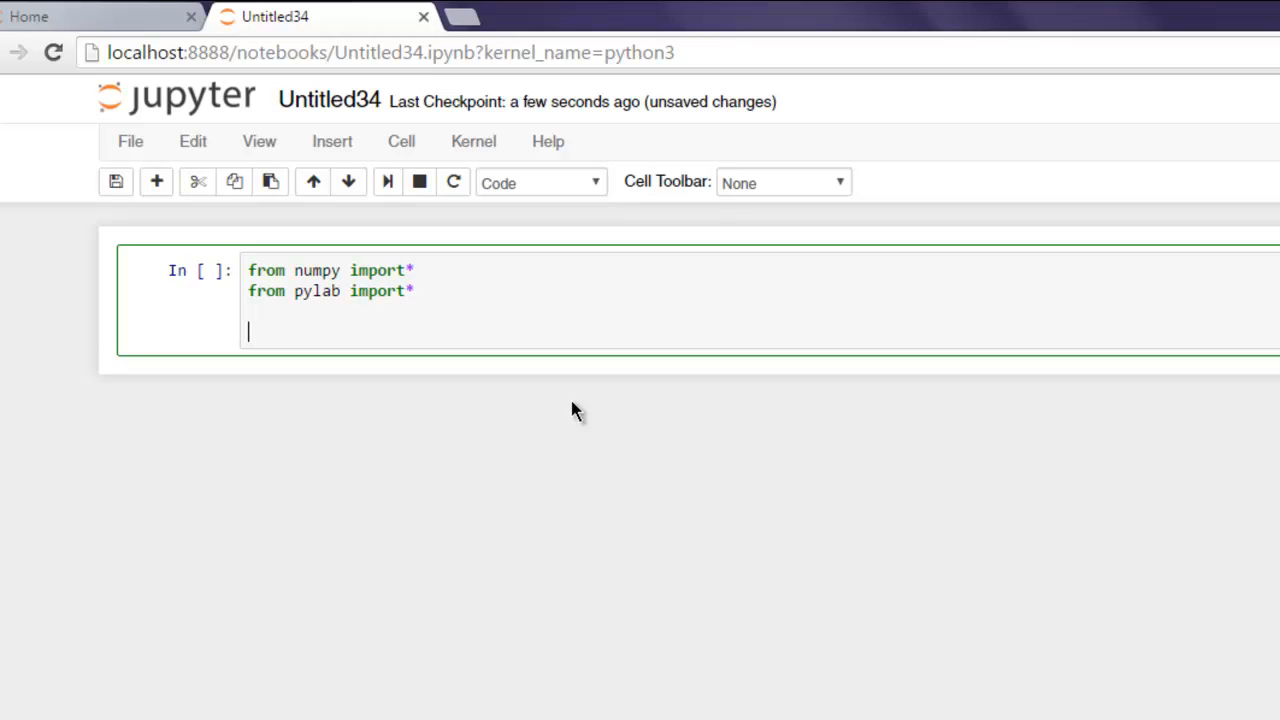
Step: Define x = linspace(0,5,10) and y = x**2 on separate lines
{"action": "type", "text": "x ="}
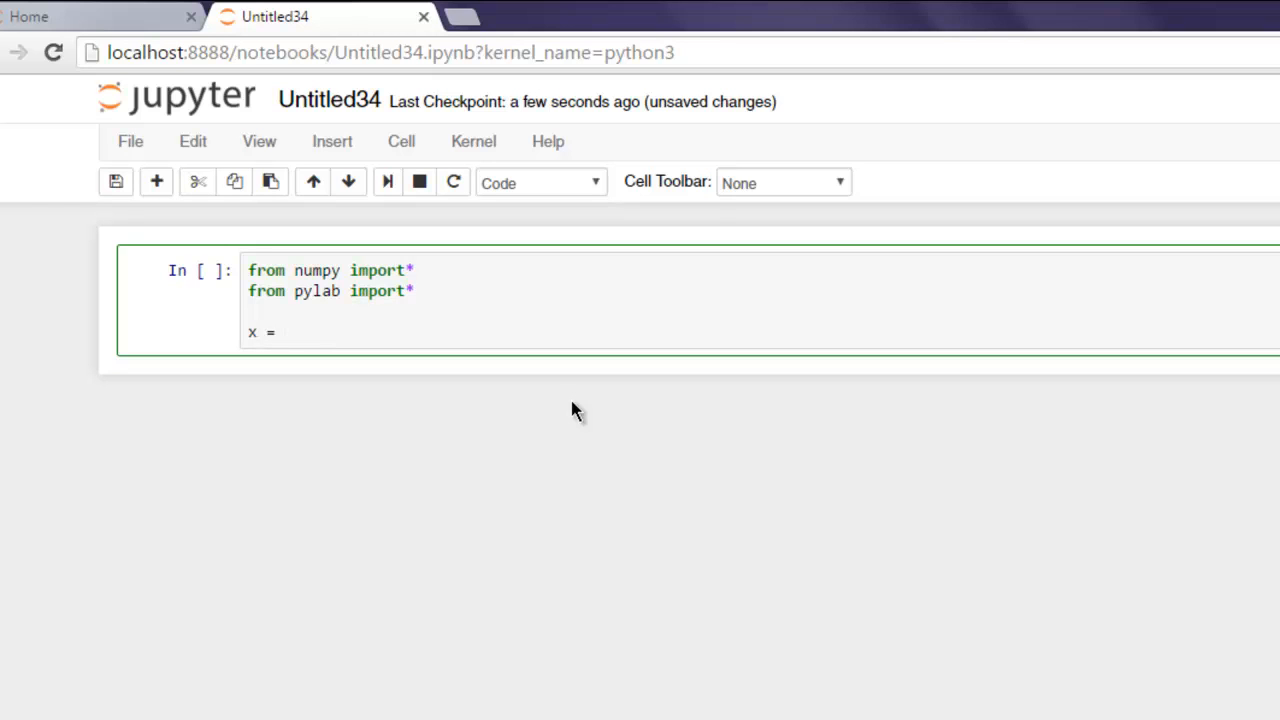
{"action": "type", "text": "linspace("}
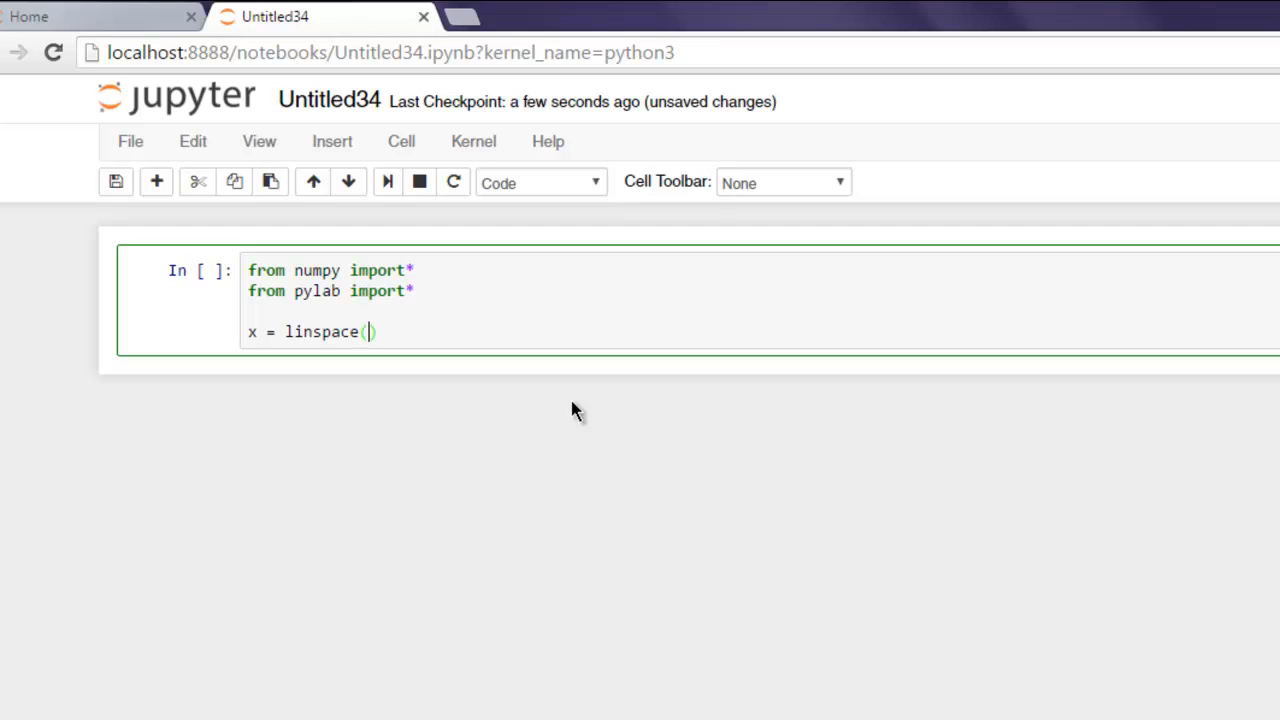
{"action": "type", "text": "0,"}
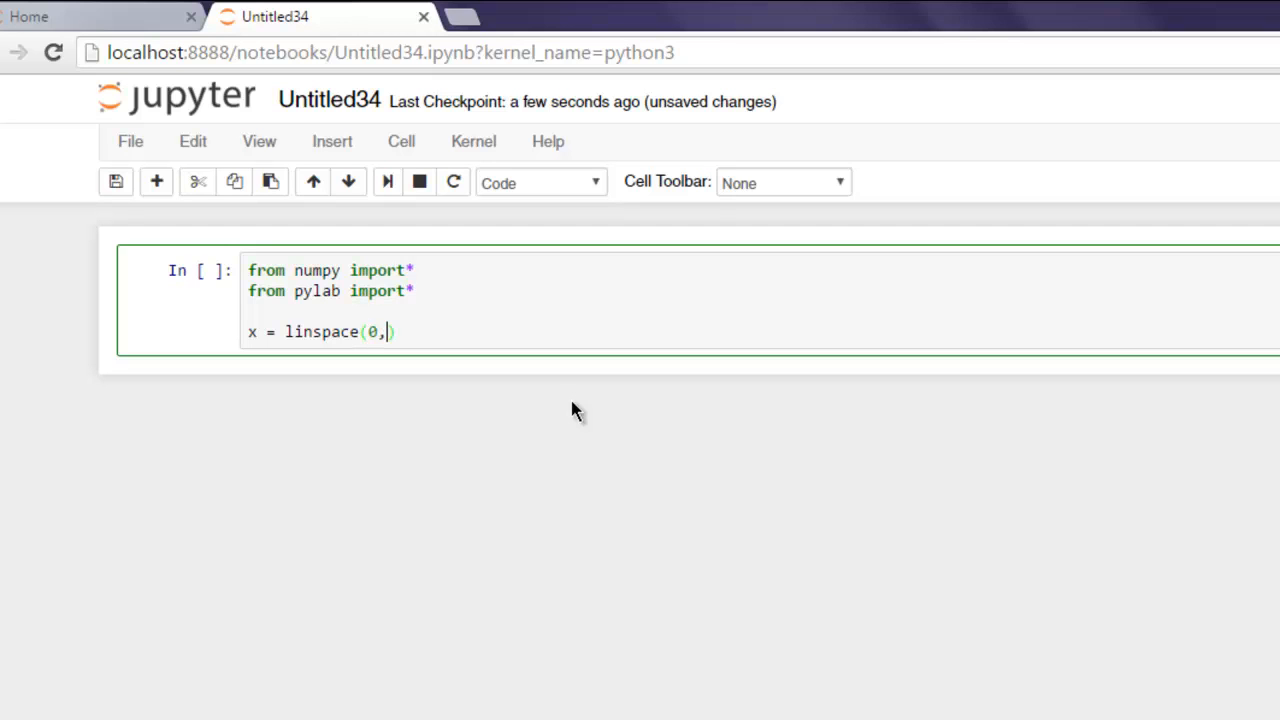
{"action": "type", "text": "5,`0"}
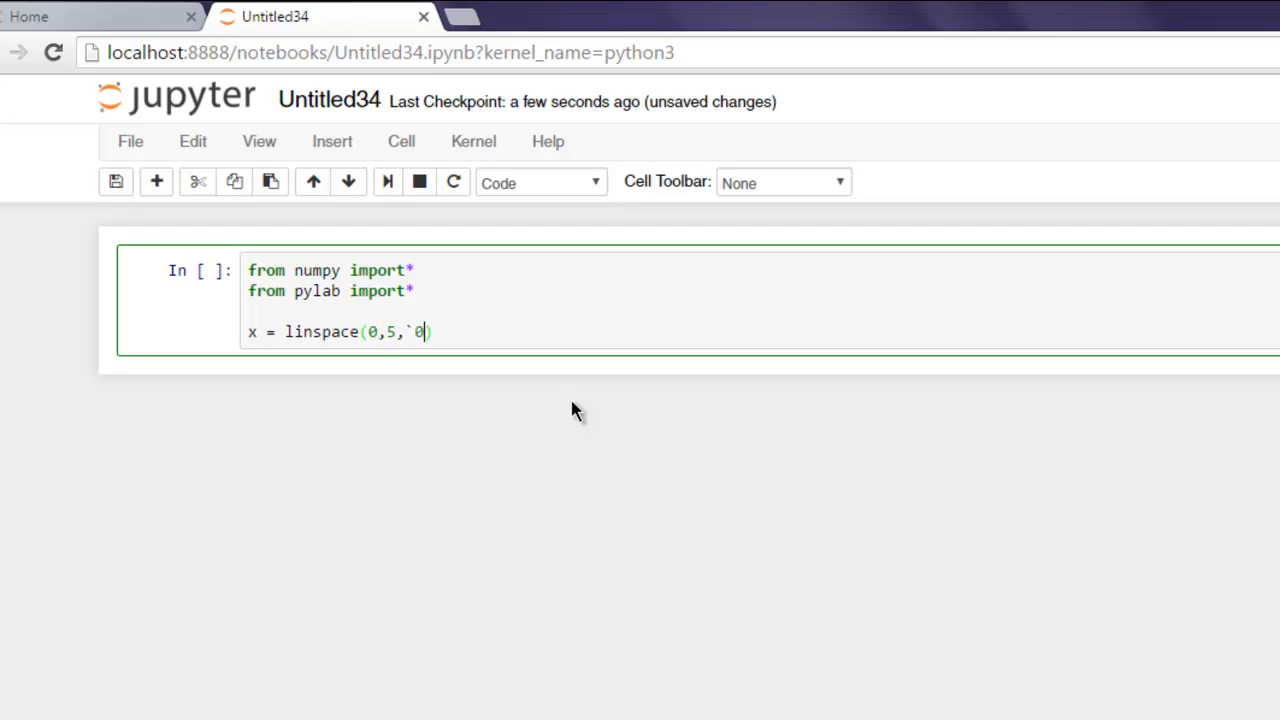
{"action": "type", "text": "10"}
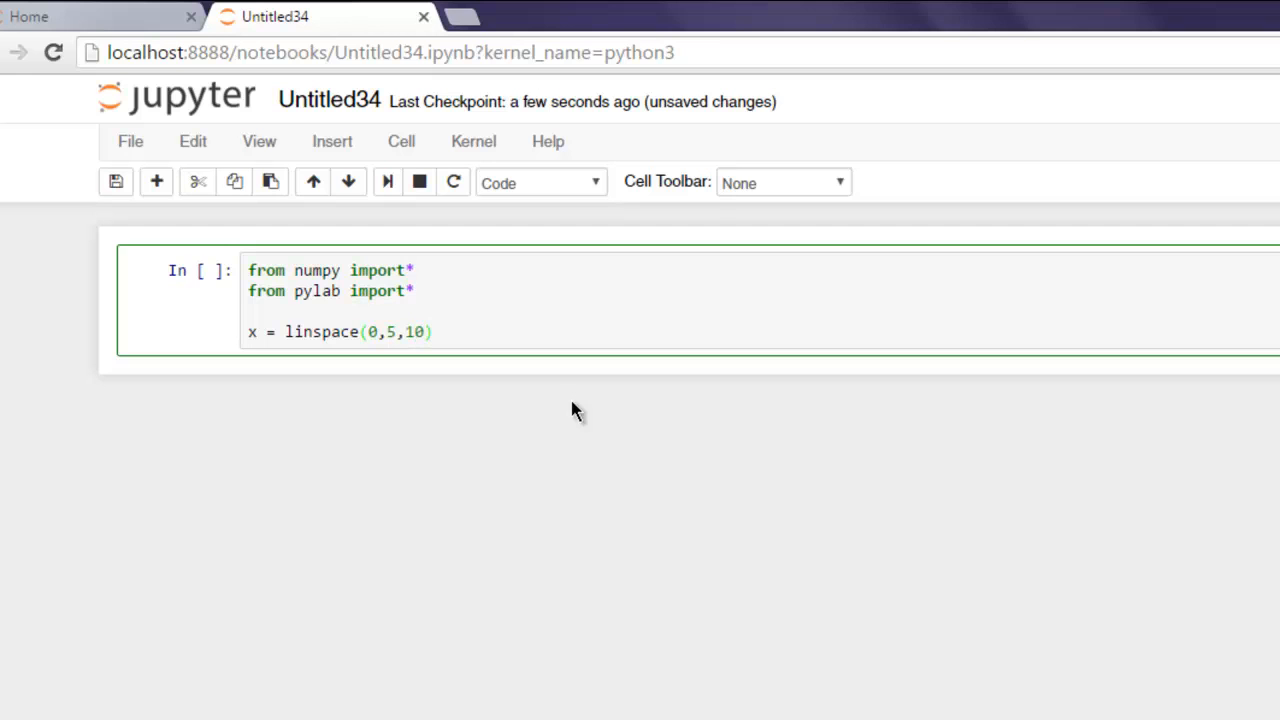
{"action": "key", "text": "Return"}
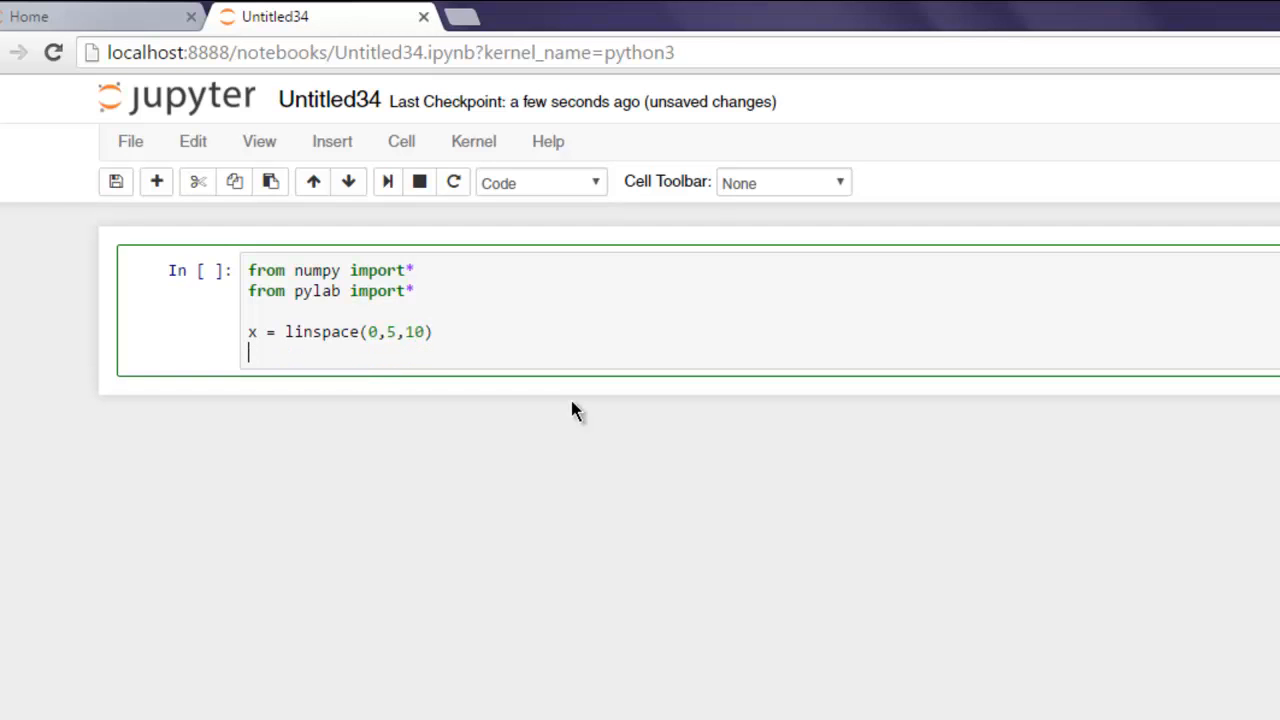
{"action": "type", "text": "y ="}
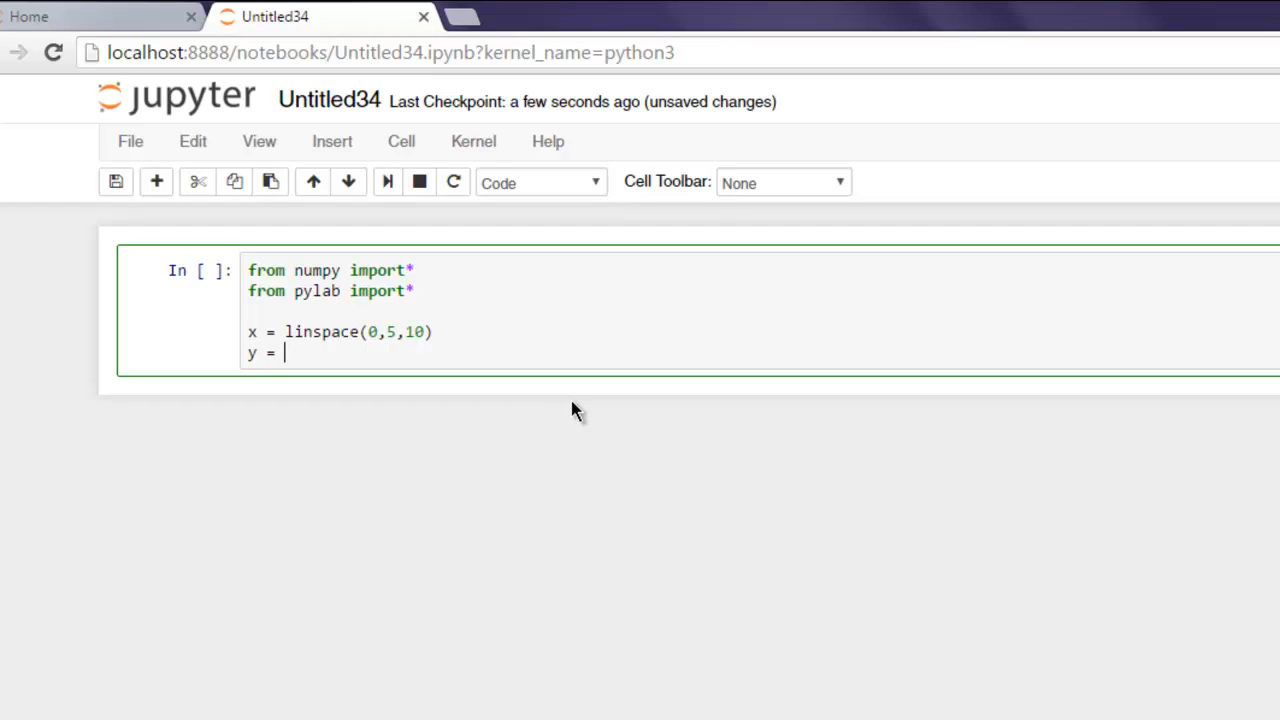
{"action": "type", "text": "x"}
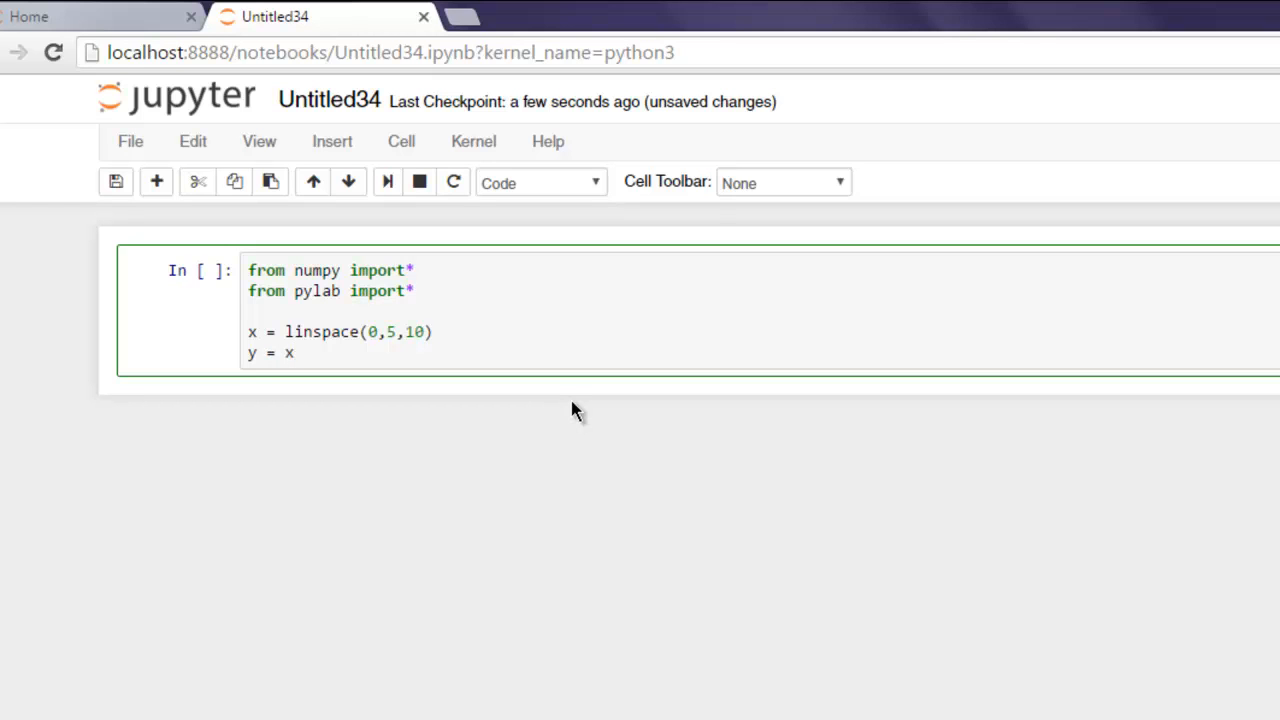
{"action": "type", "text": "**2"}
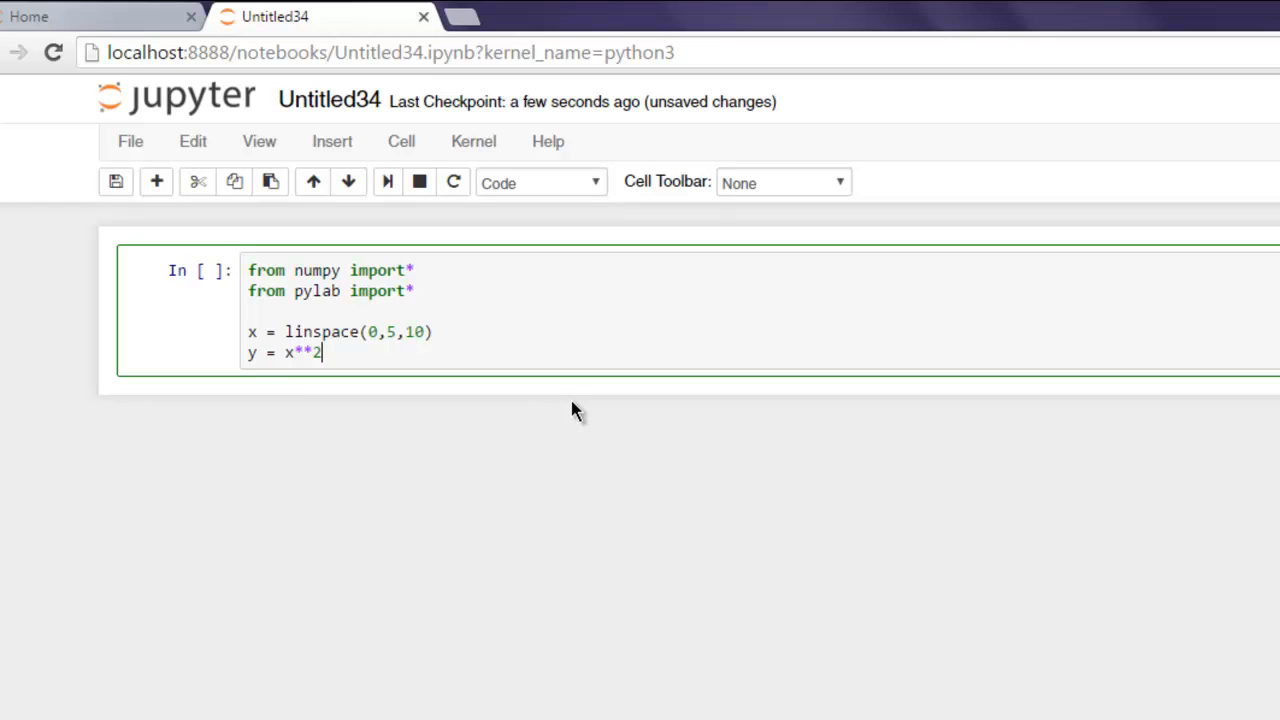
{"action": "key", "text": "Return"}
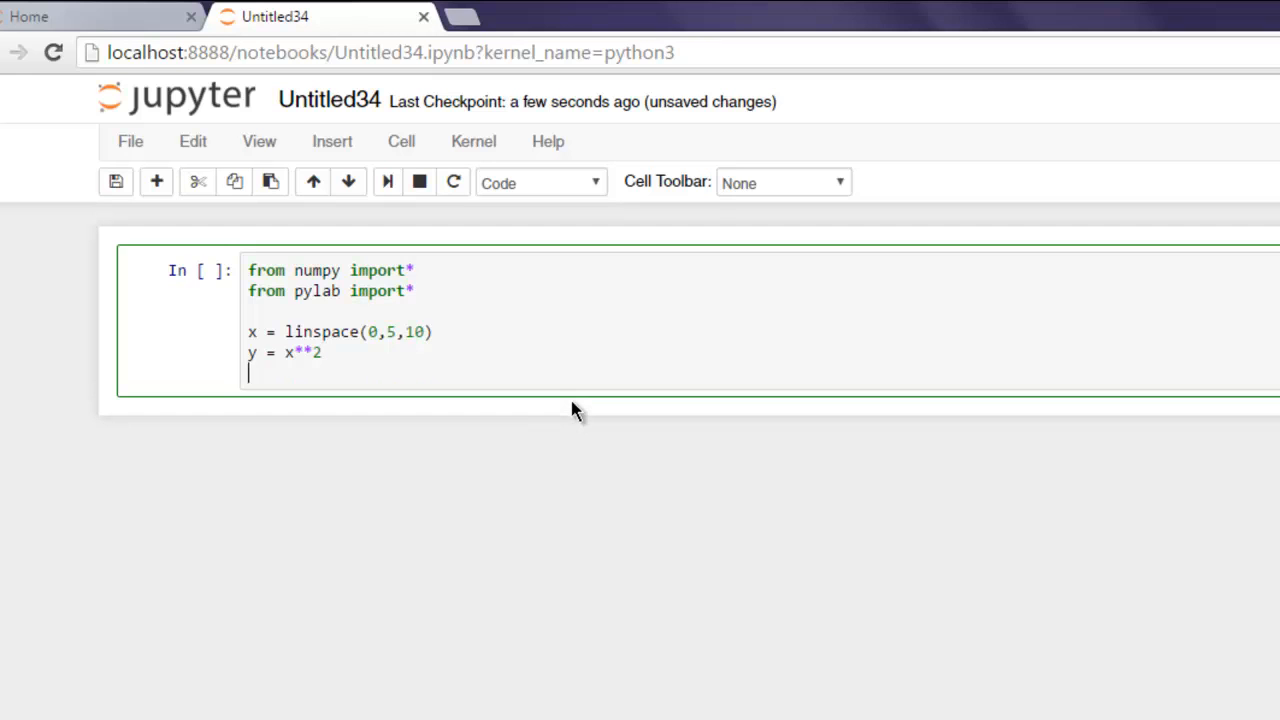
Step: Add figure() and plot(x, y, 'r') for a red line
{"action": "type", "text": "figur"}
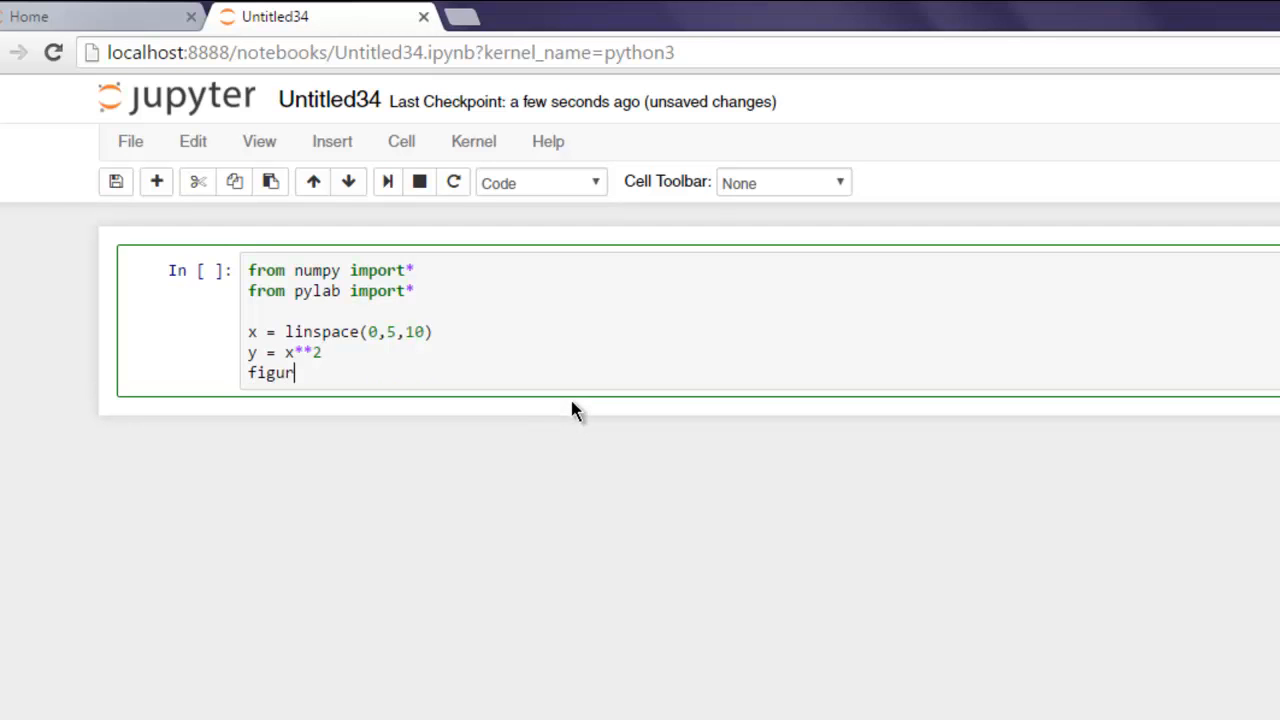
{"action": "type", "text": "e()"}
{"action": "type", "text": "plo"}
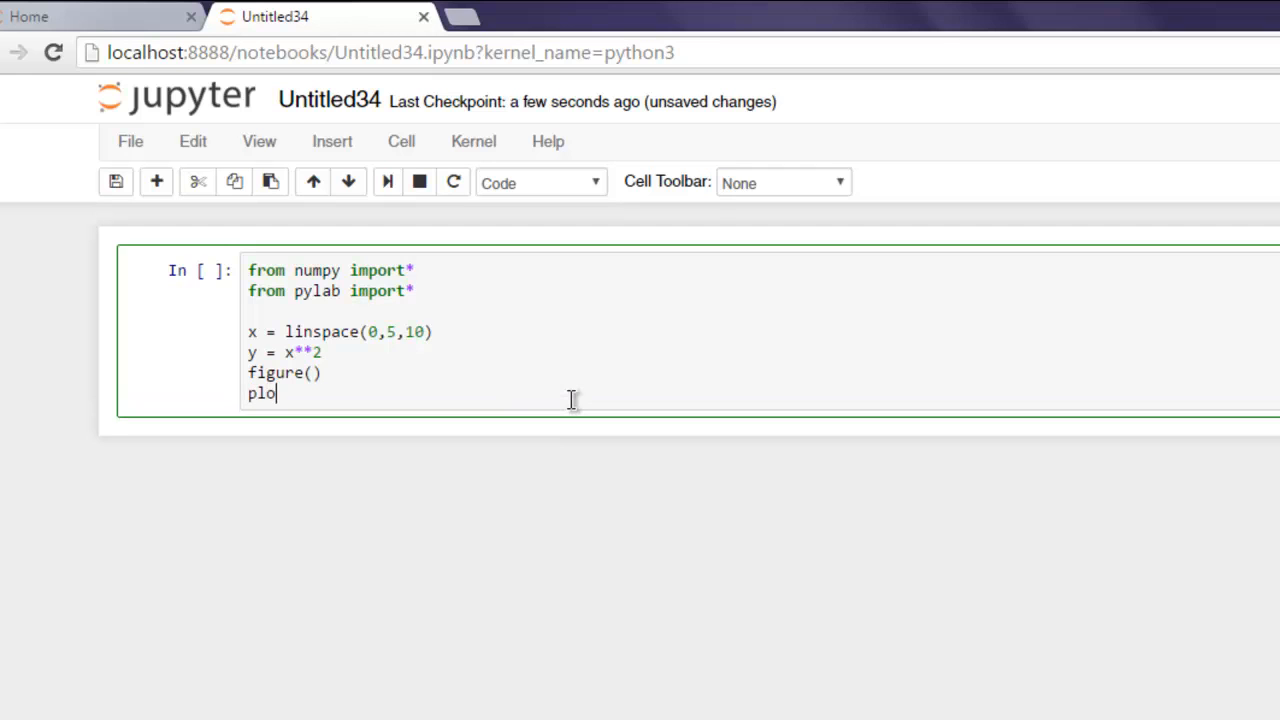
{"action": "type", "text": "t(x,"}
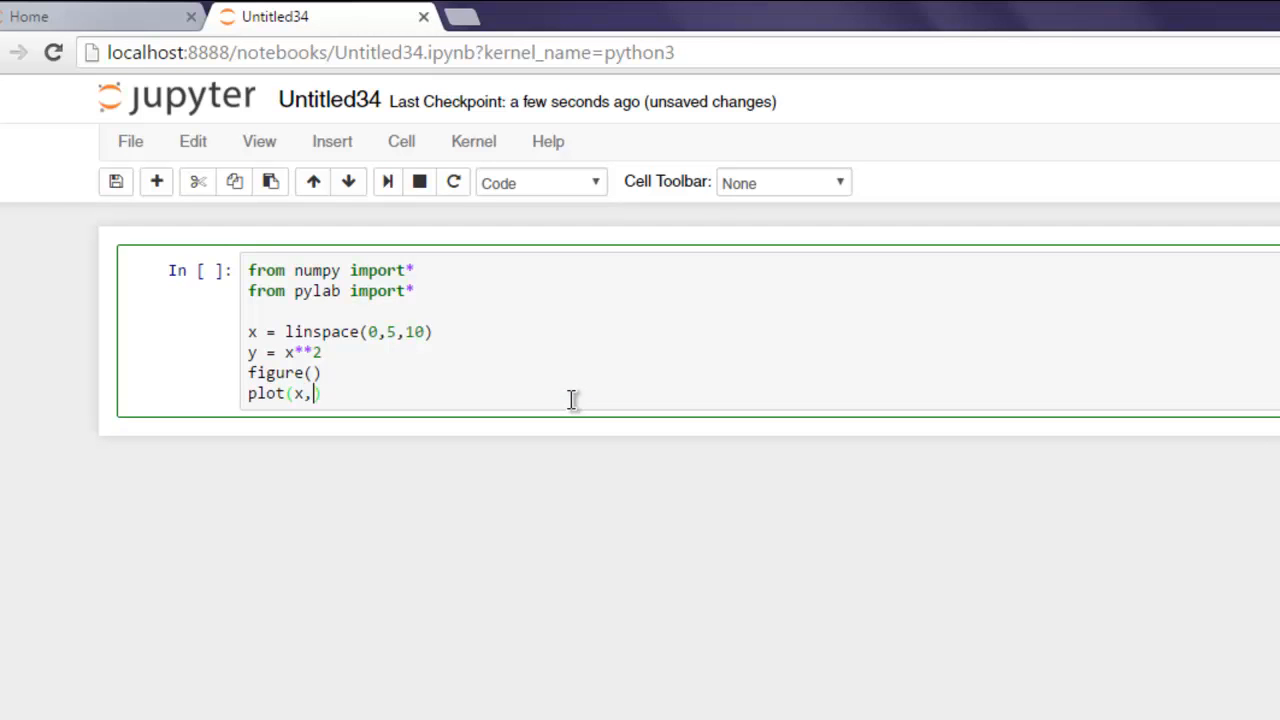
{"action": "type", "text": "y)"}
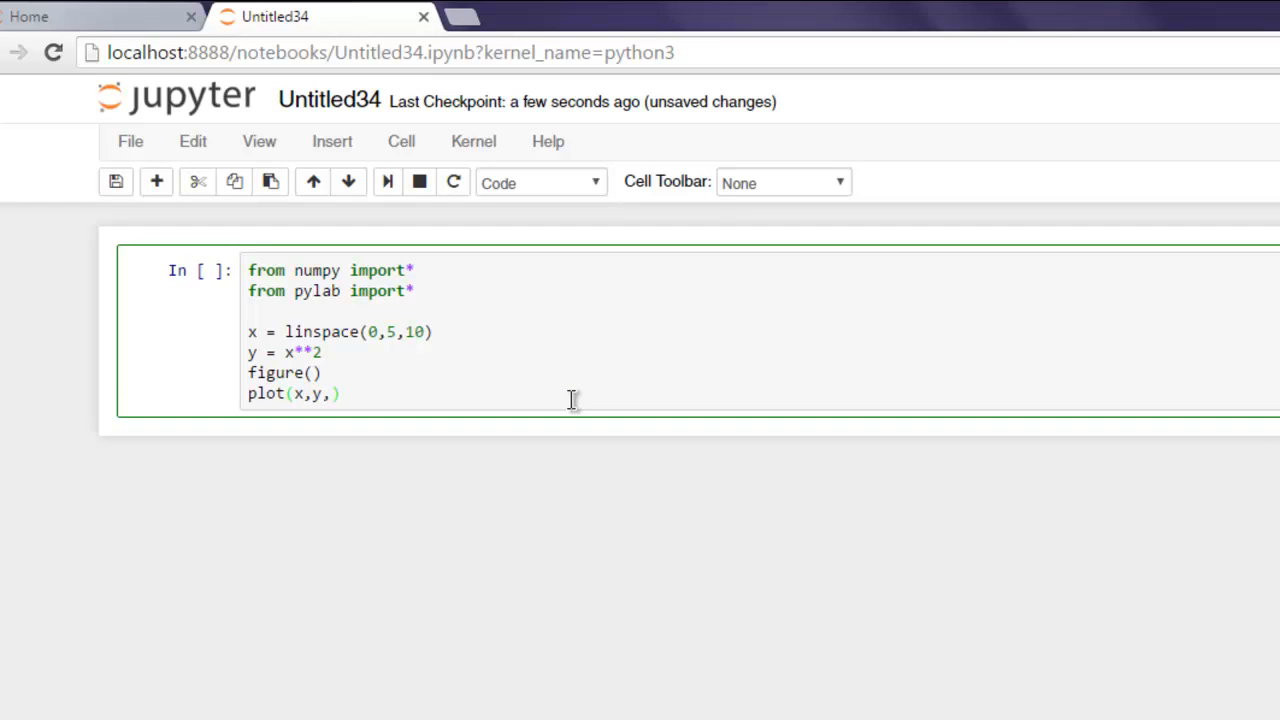
{"action": "type", "text": "'r'"}
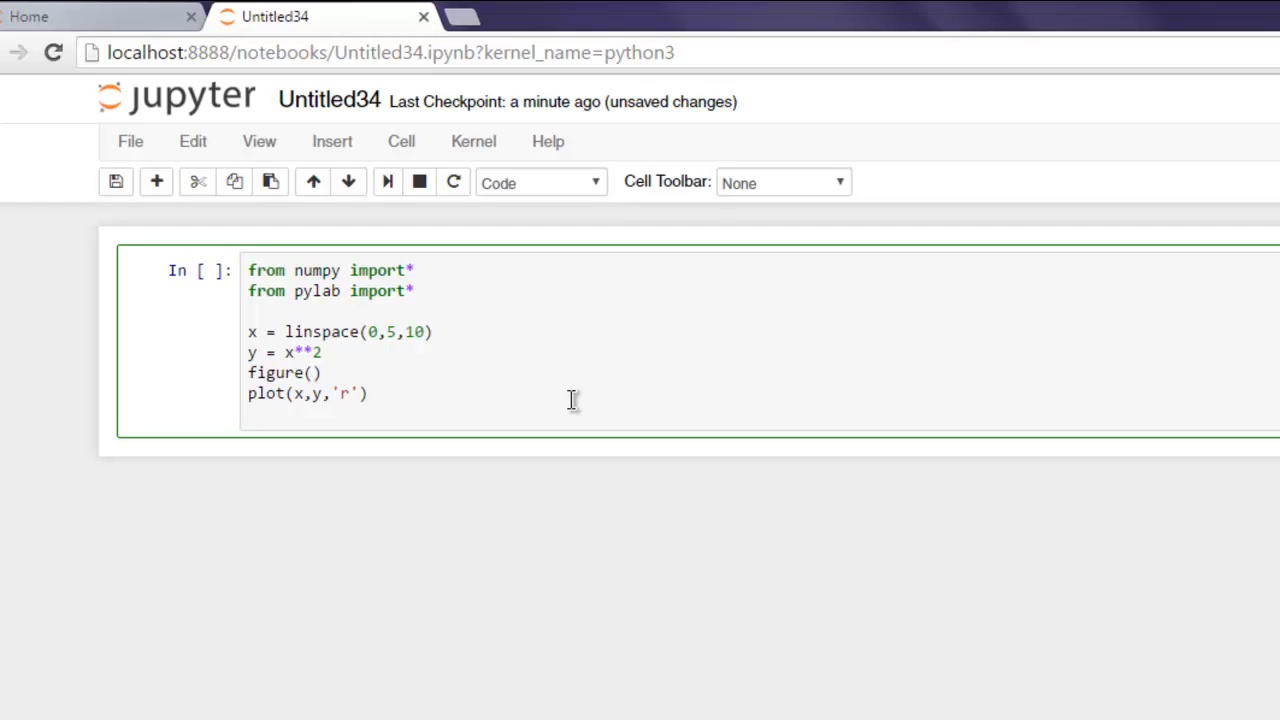
{"action": "key", "text": "Return"}
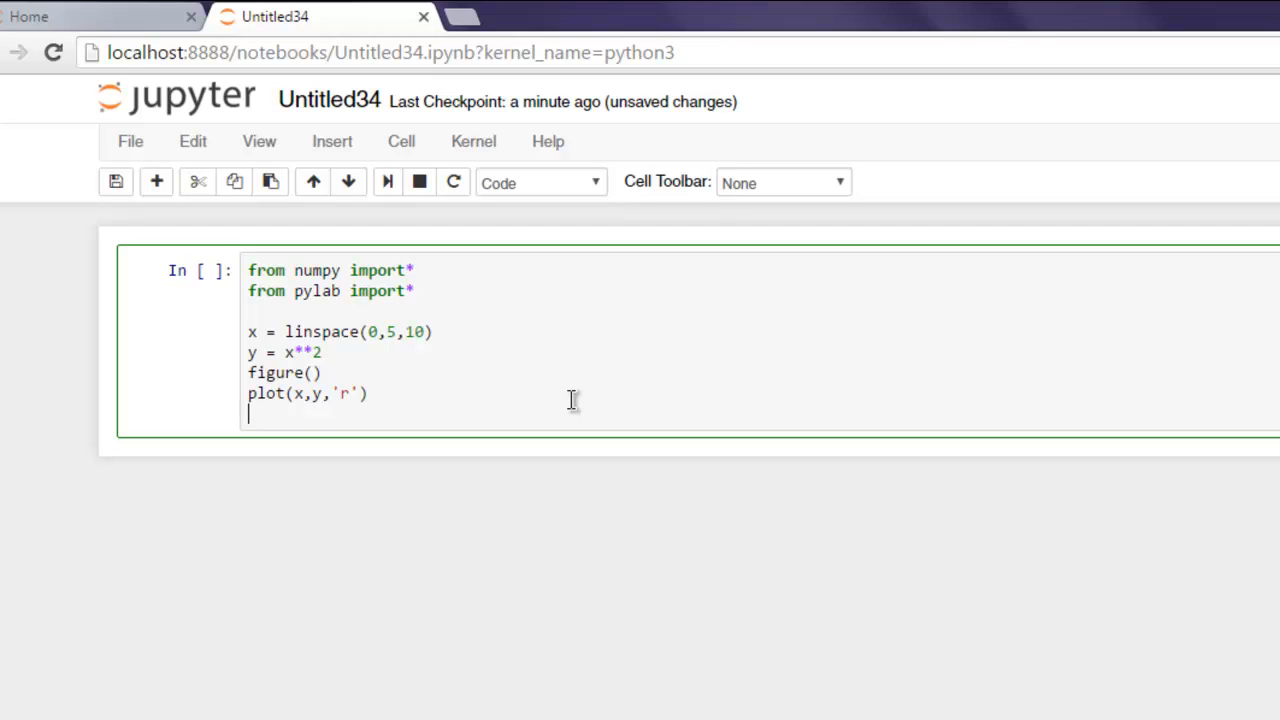
Step: Add xlabel('X value'), ylabel('Y value'), title('Pylab plot figure') and show()
{"action": "type", "text": "x"}
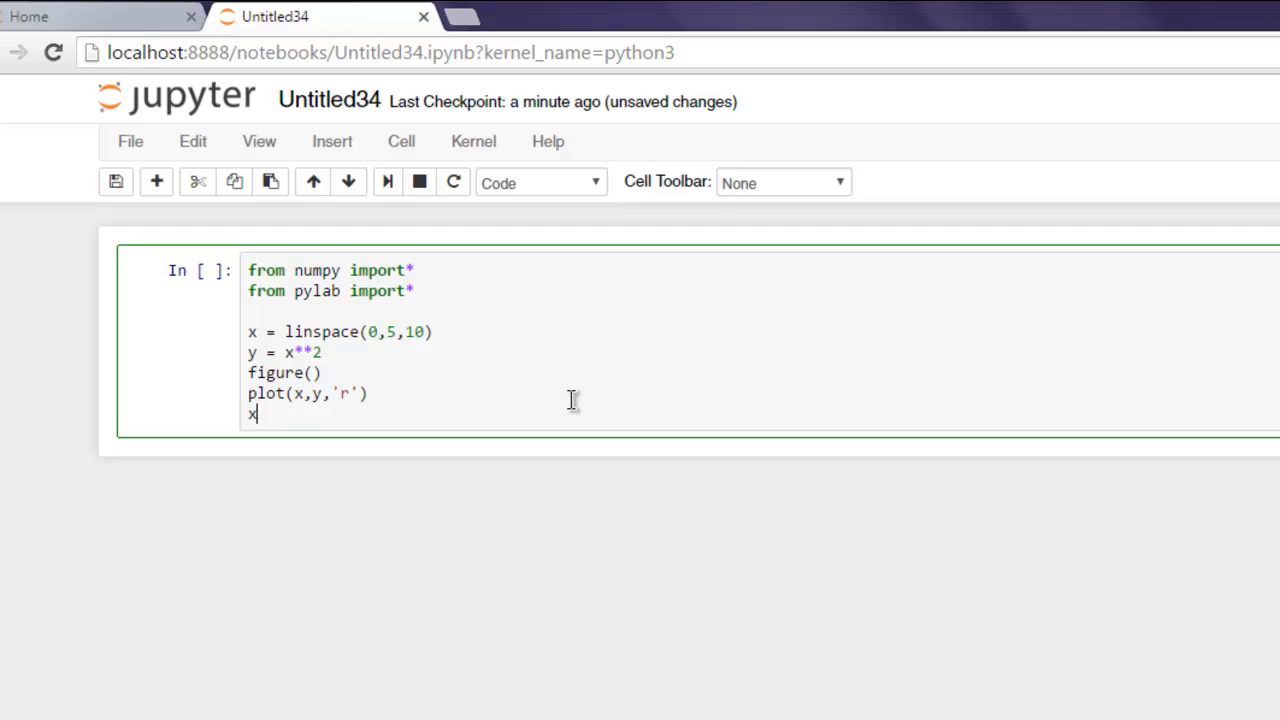
{"action": "type", "text": "label()"}
{"action": "type", "text": "ylabel('"}
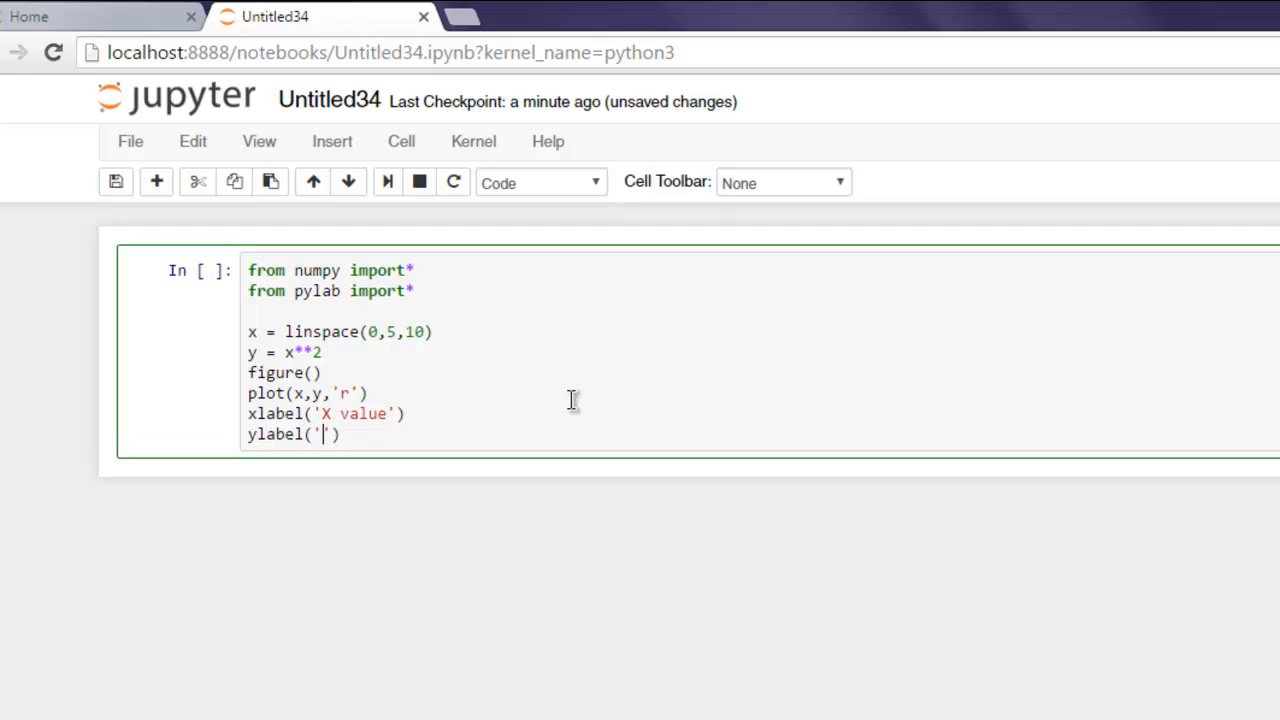
{"action": "type", "text": "Y value"}
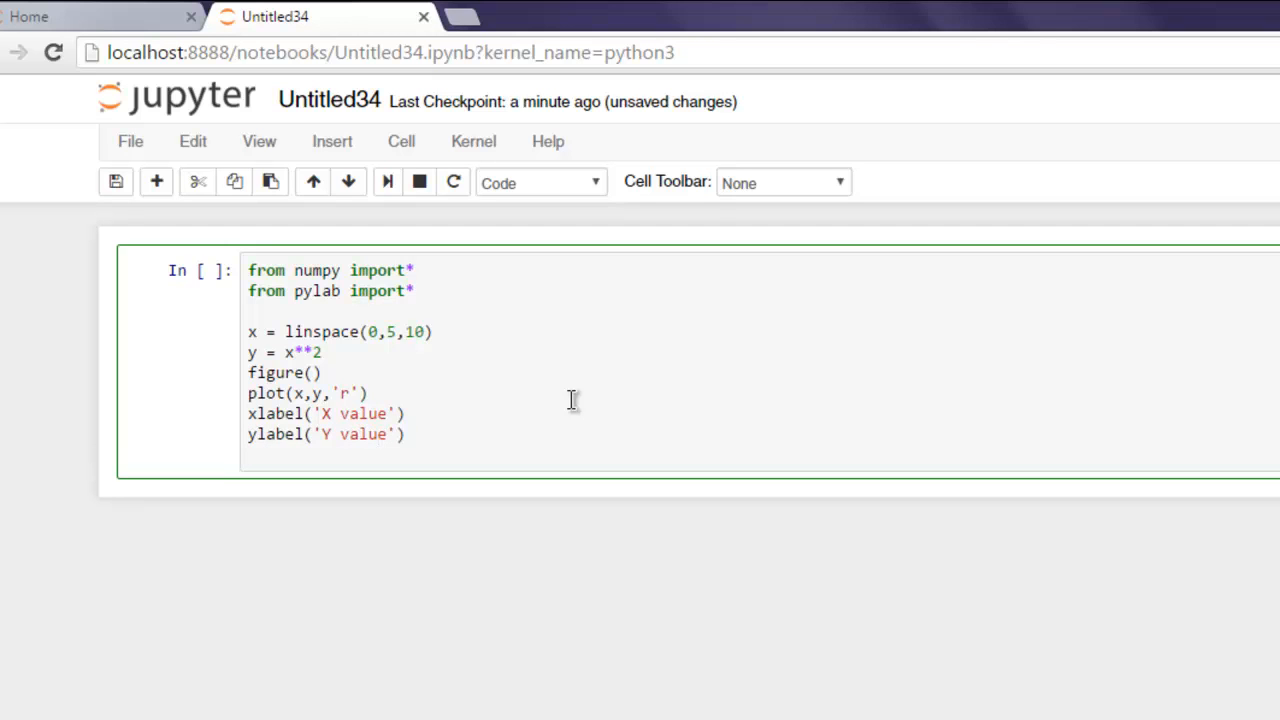
{"action": "type", "text": "title("}
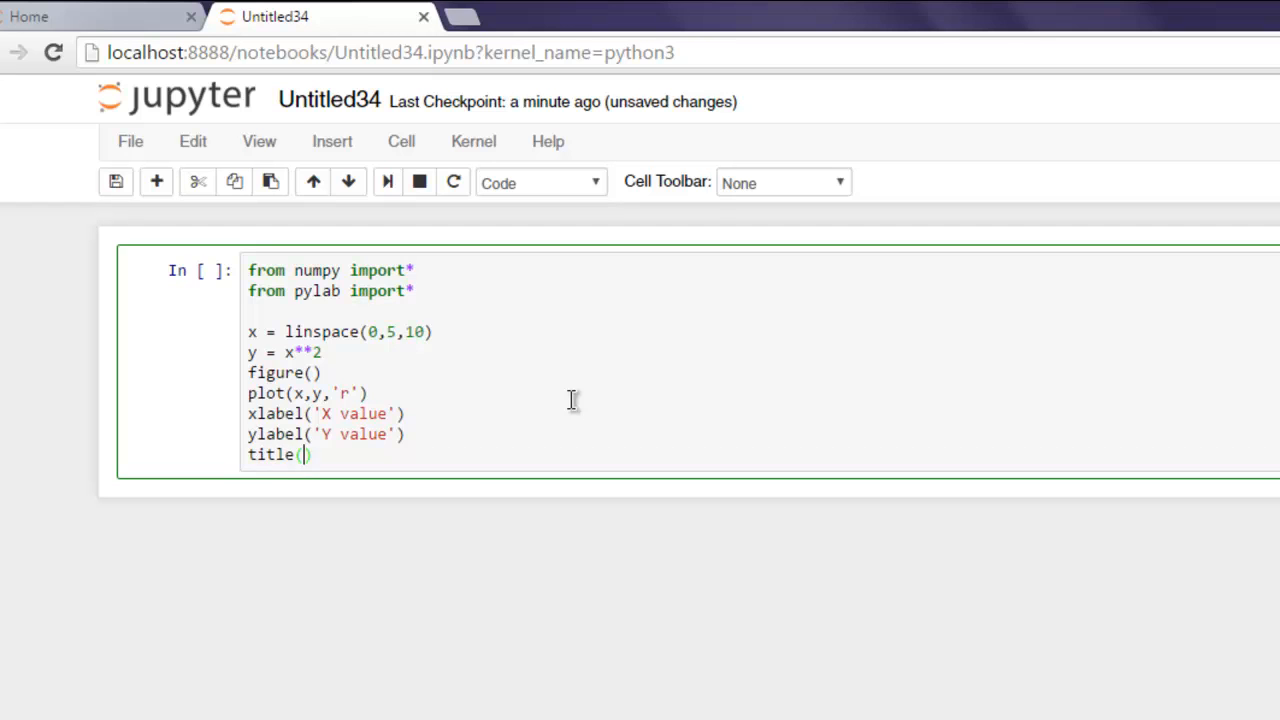
{"action": "type", "text": "'P'"}
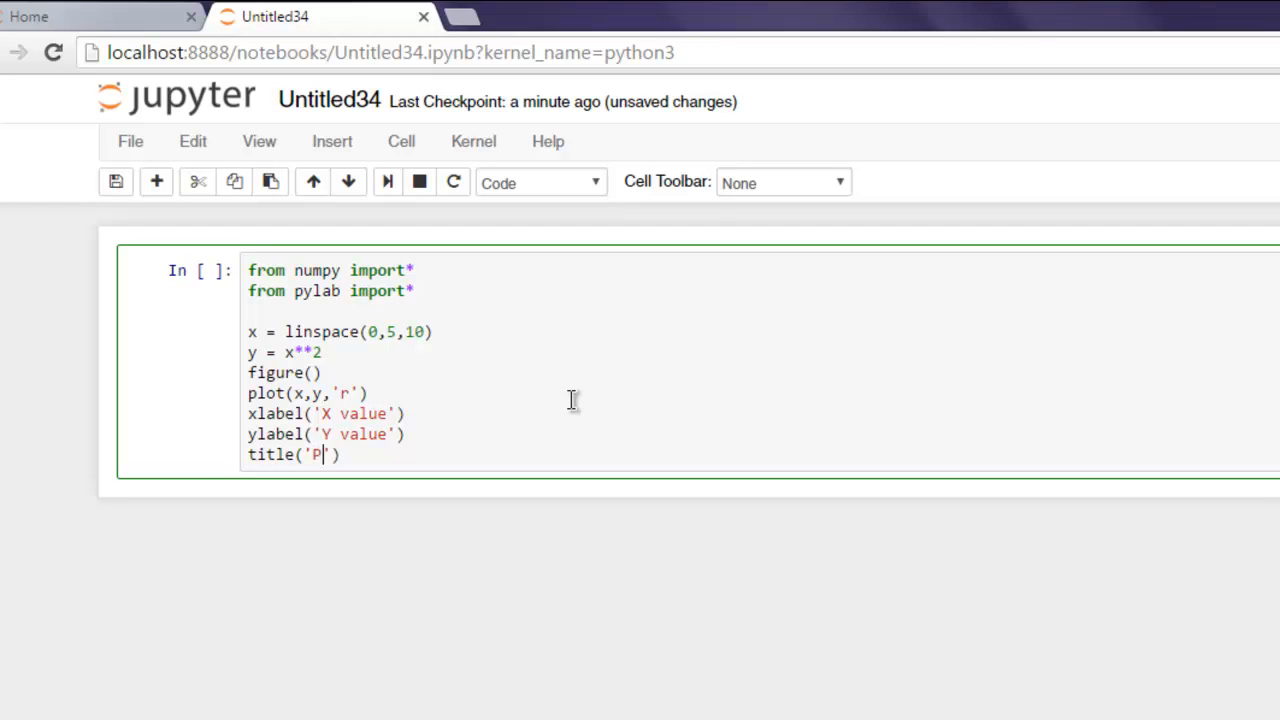
{"action": "type", "text": "ylab plot figure"}
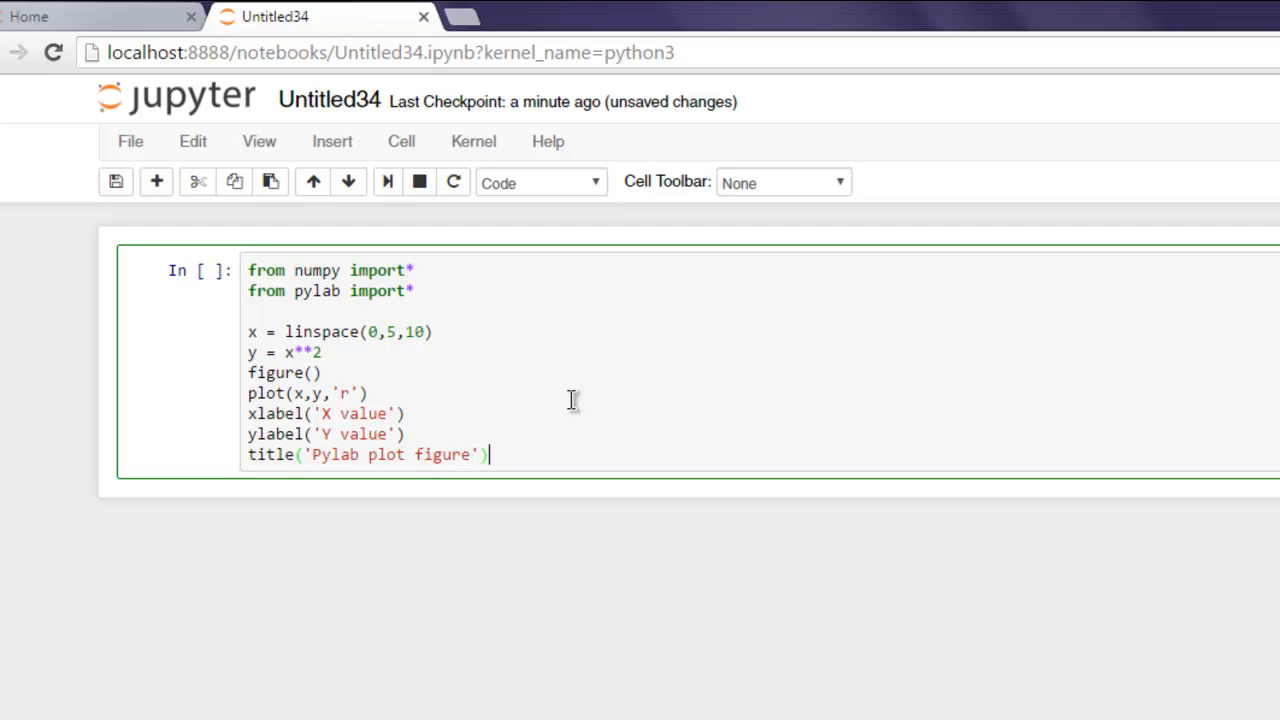
{"action": "type", "text": "show()"}
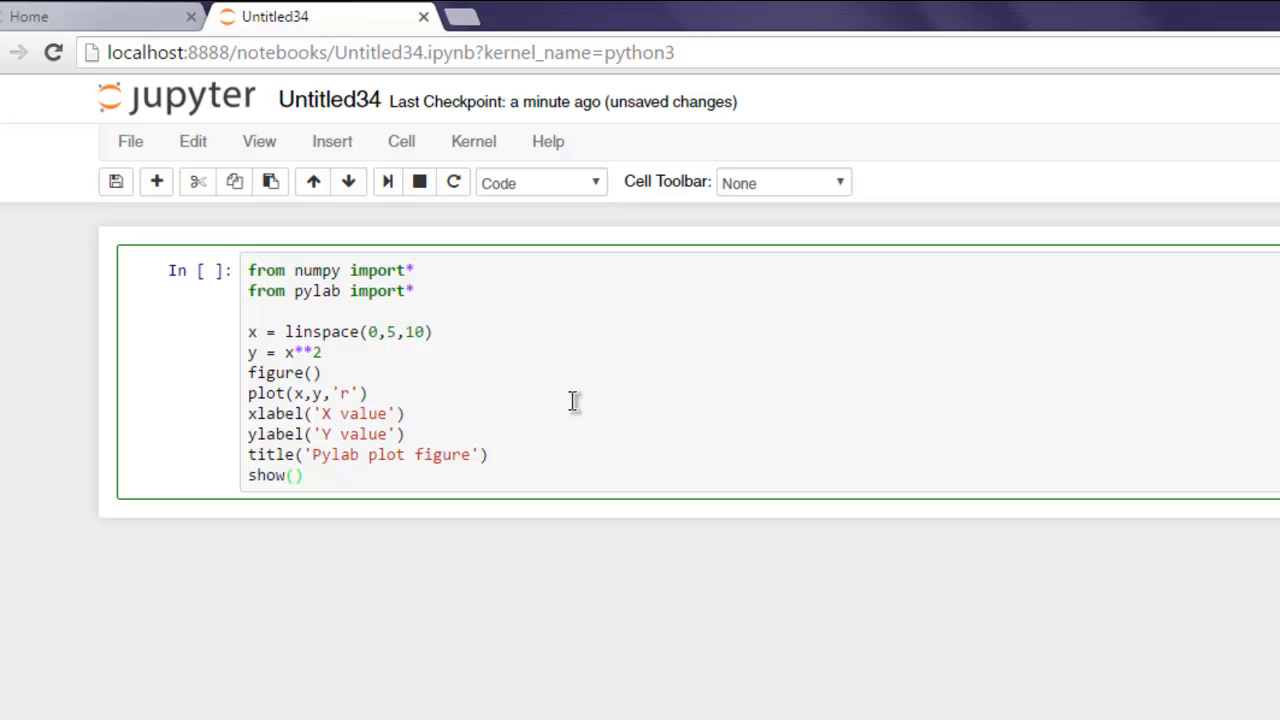
{"action": "mouse_move", "coordinate": [498, 715]}
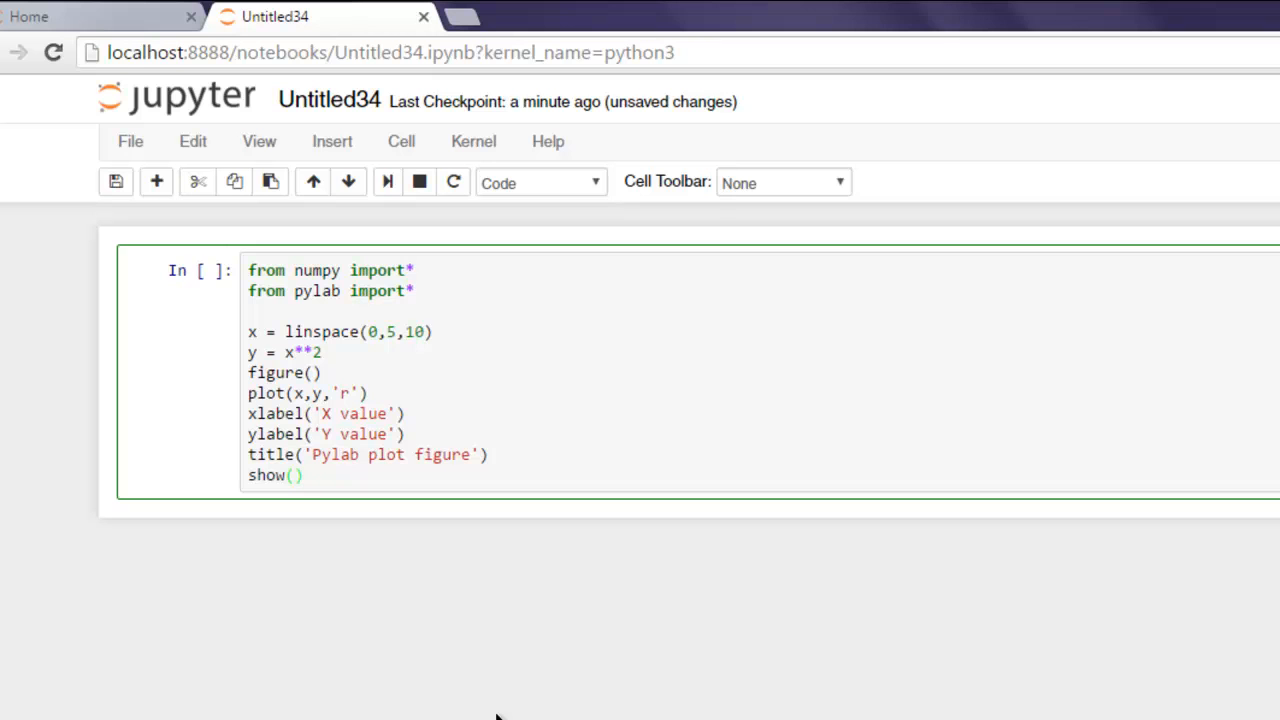
{"action": "mouse_move", "coordinate": [403, 141]}
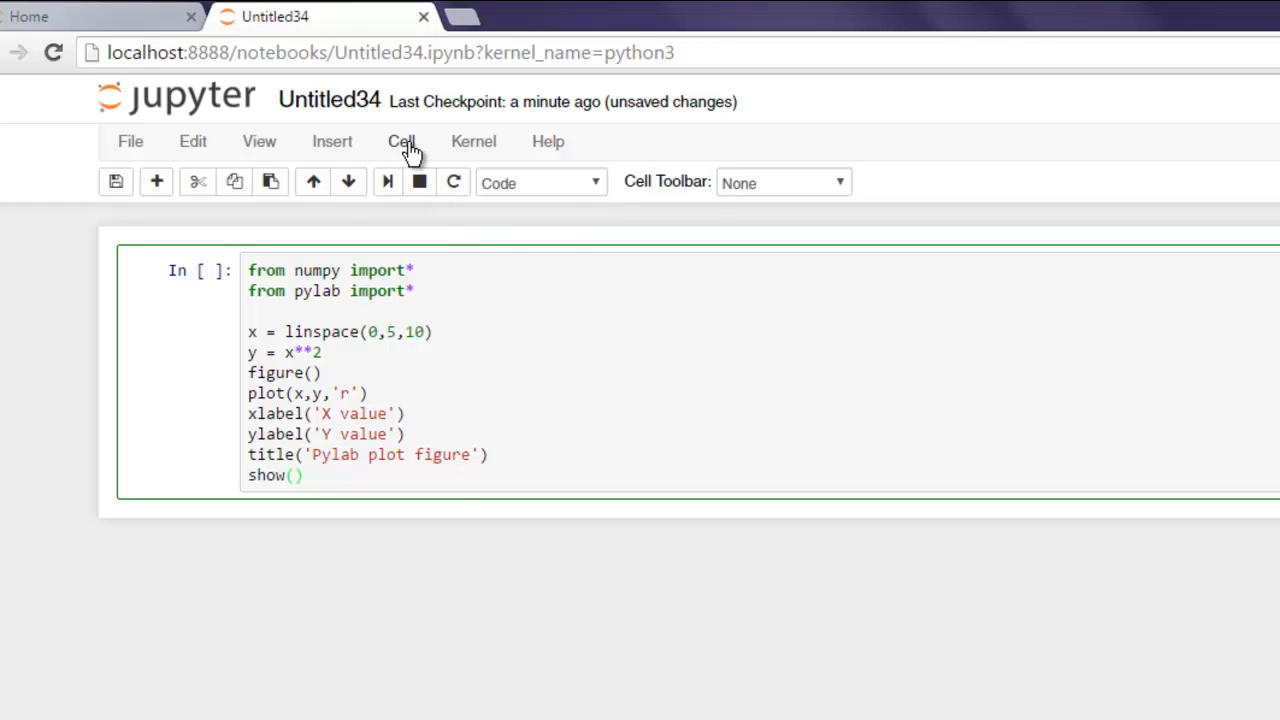
Step: Run the pylab code cell from the Cell menu
{"action": "left_click", "coordinate": [401, 141]}
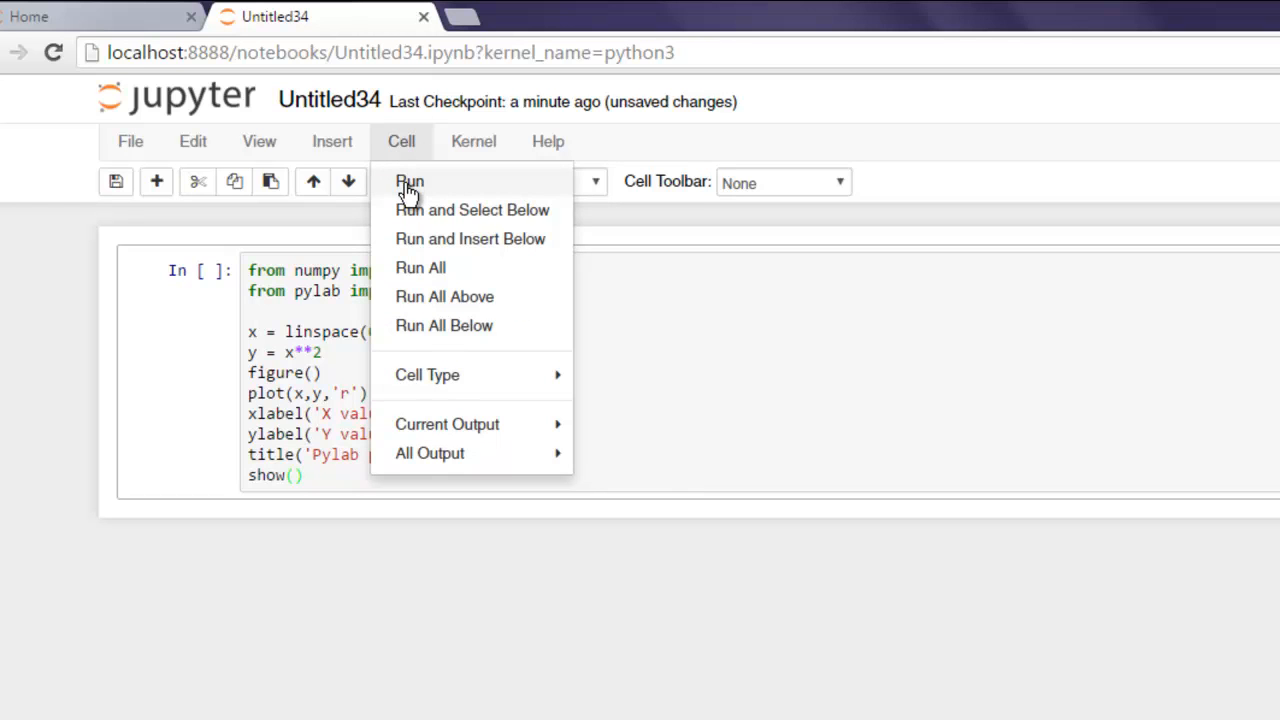
{"action": "left_click", "coordinate": [409, 181]}
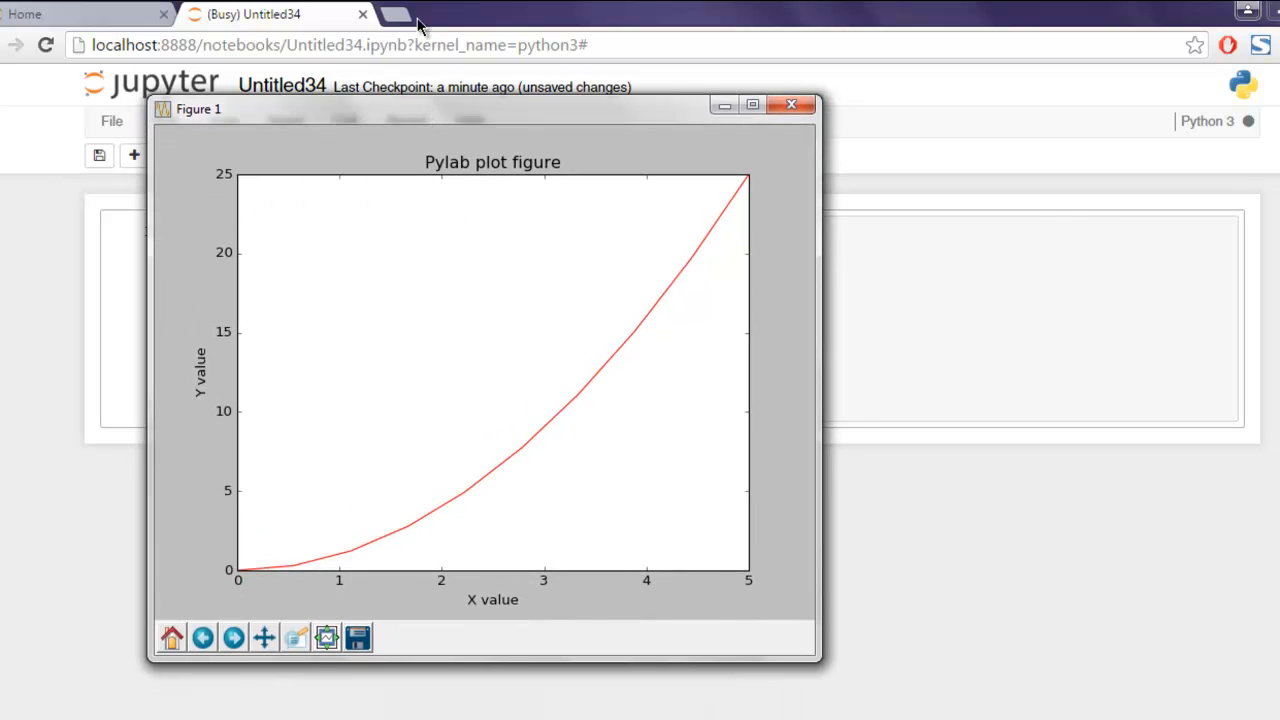
{"action": "mouse_move", "coordinate": [148, 360]}
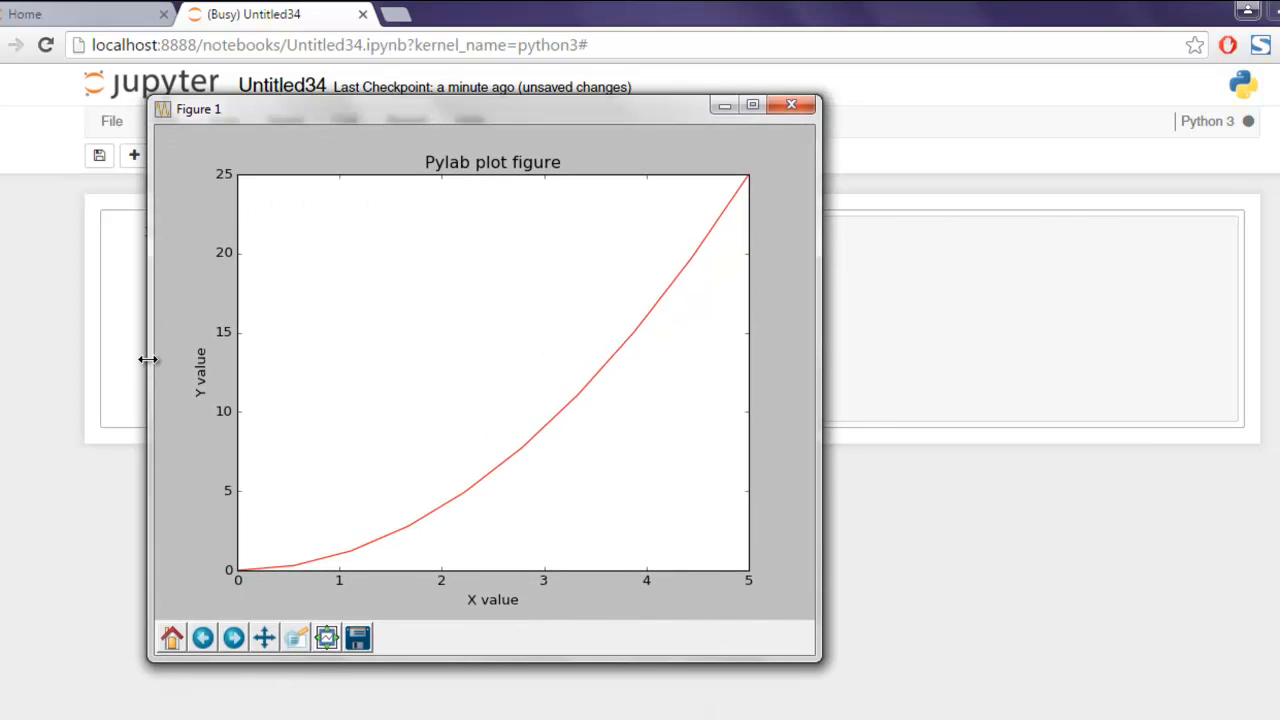
{"action": "mouse_move", "coordinate": [500, 607]}
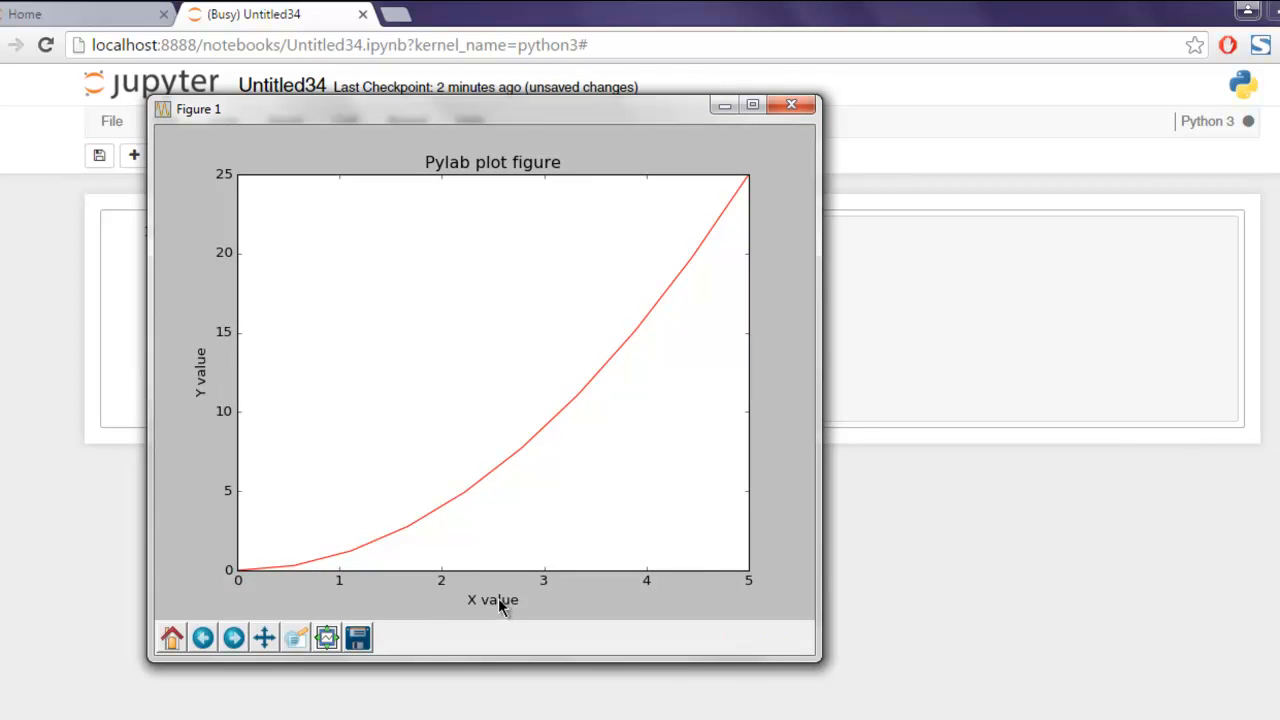
{"action": "mouse_move", "coordinate": [394, 233]}
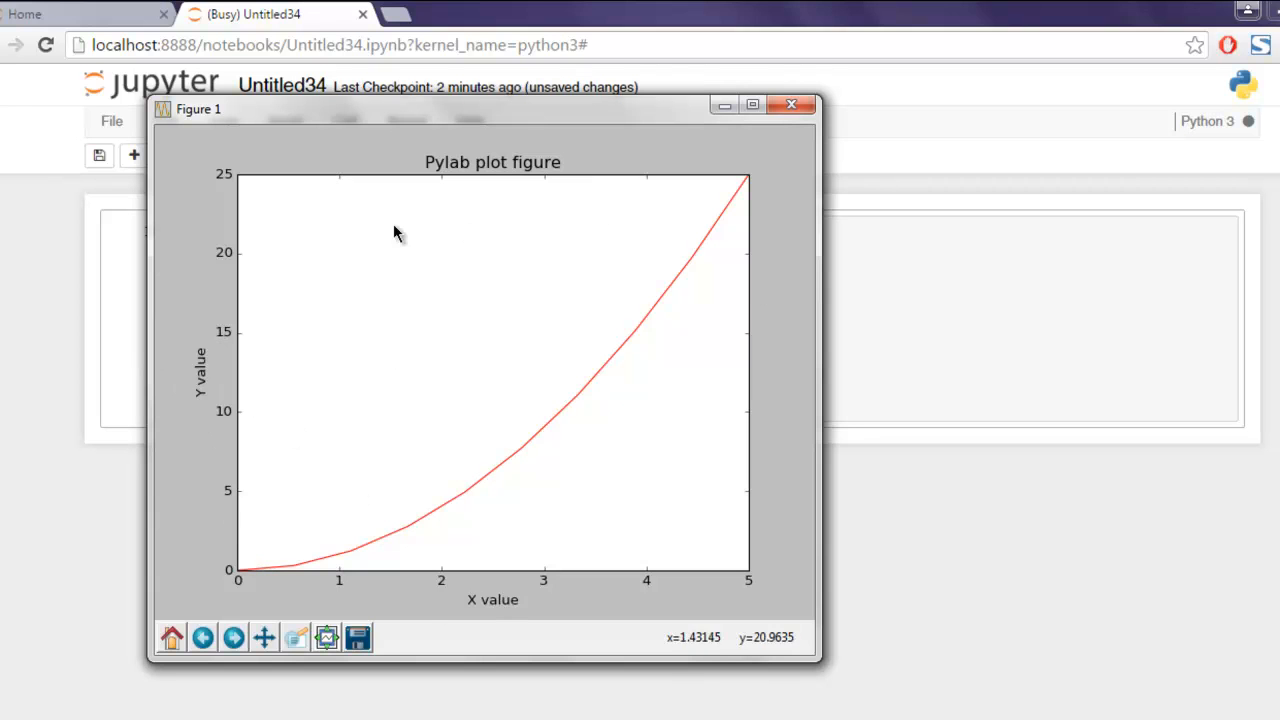
{"action": "mouse_move", "coordinate": [730, 197]}
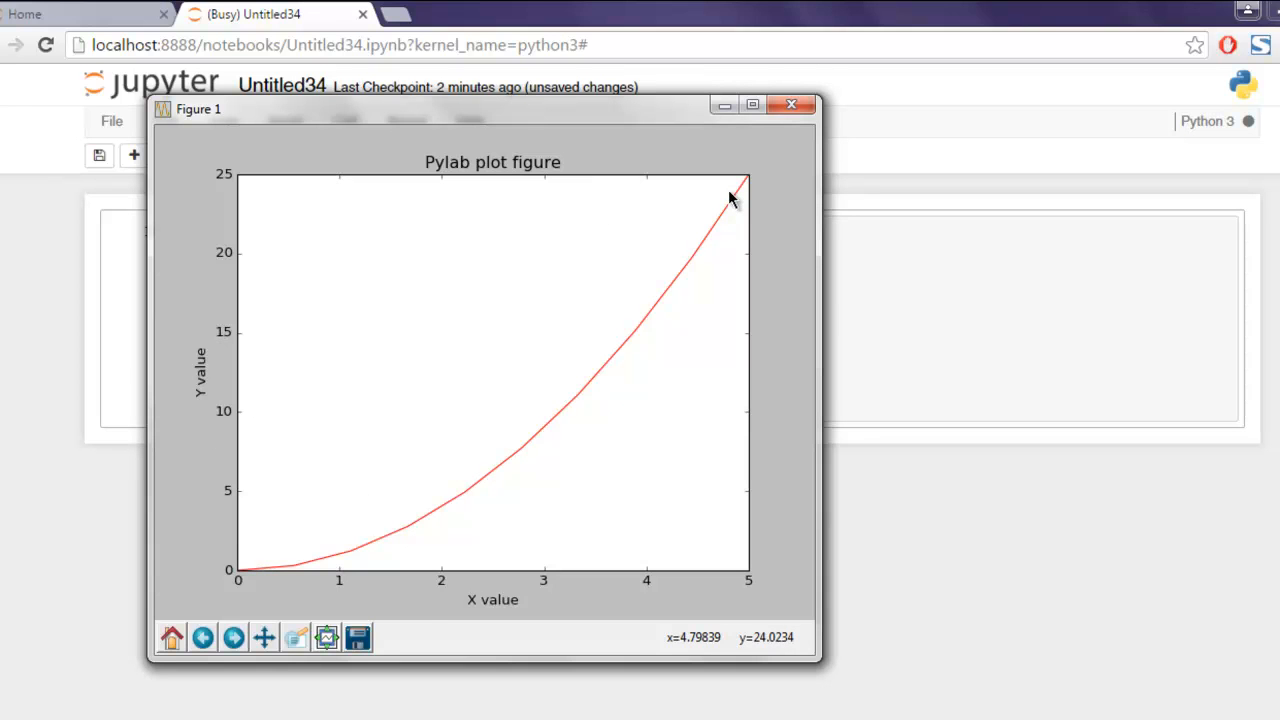
{"action": "mouse_move", "coordinate": [735, 207]}
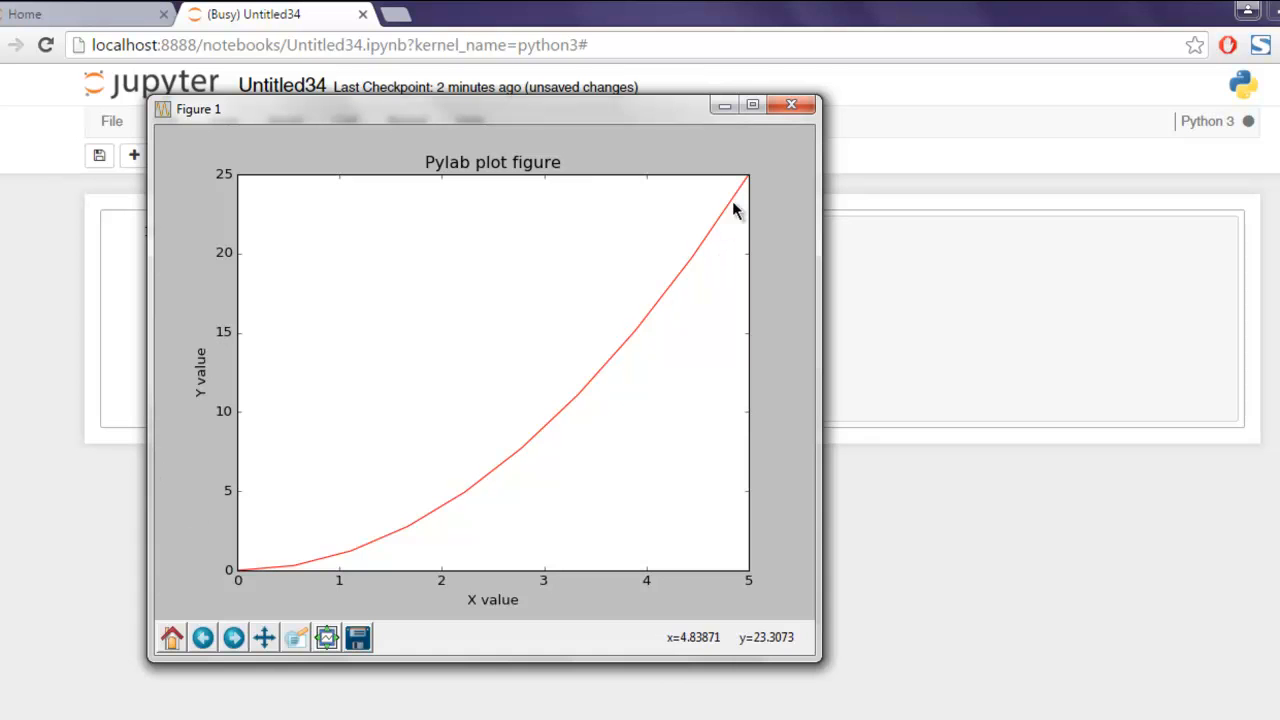
{"action": "mouse_move", "coordinate": [575, 278]}
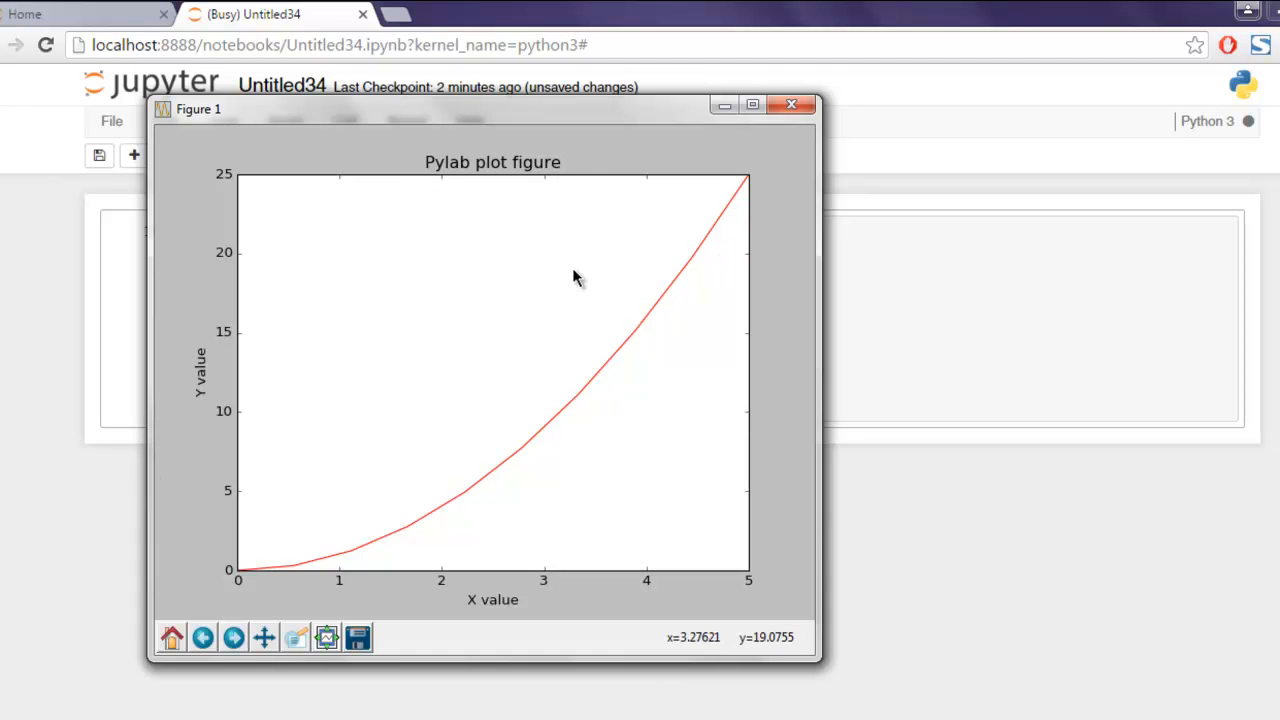
Step: Close the red 'Pylab plot figure' Matplotlib window
{"action": "left_click", "coordinate": [791, 104]}
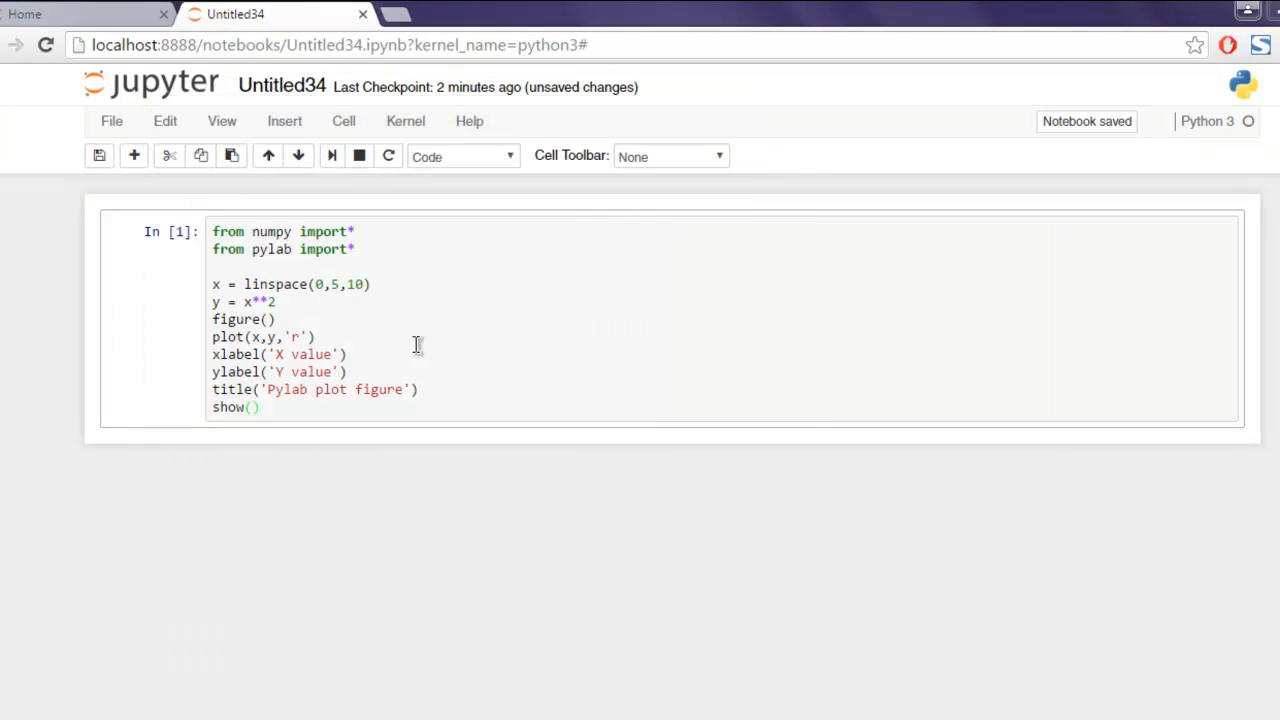
{"action": "left_click", "coordinate": [480, 367]}
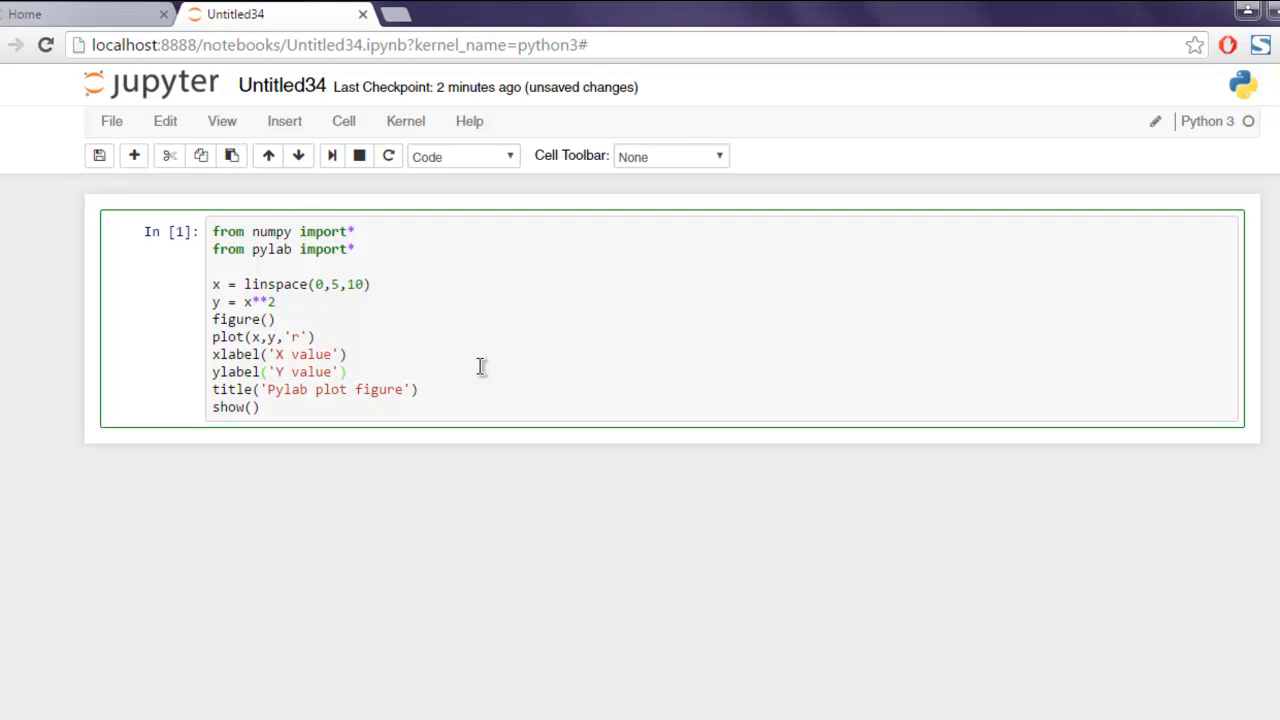
{"action": "left_click", "coordinate": [348, 371]}
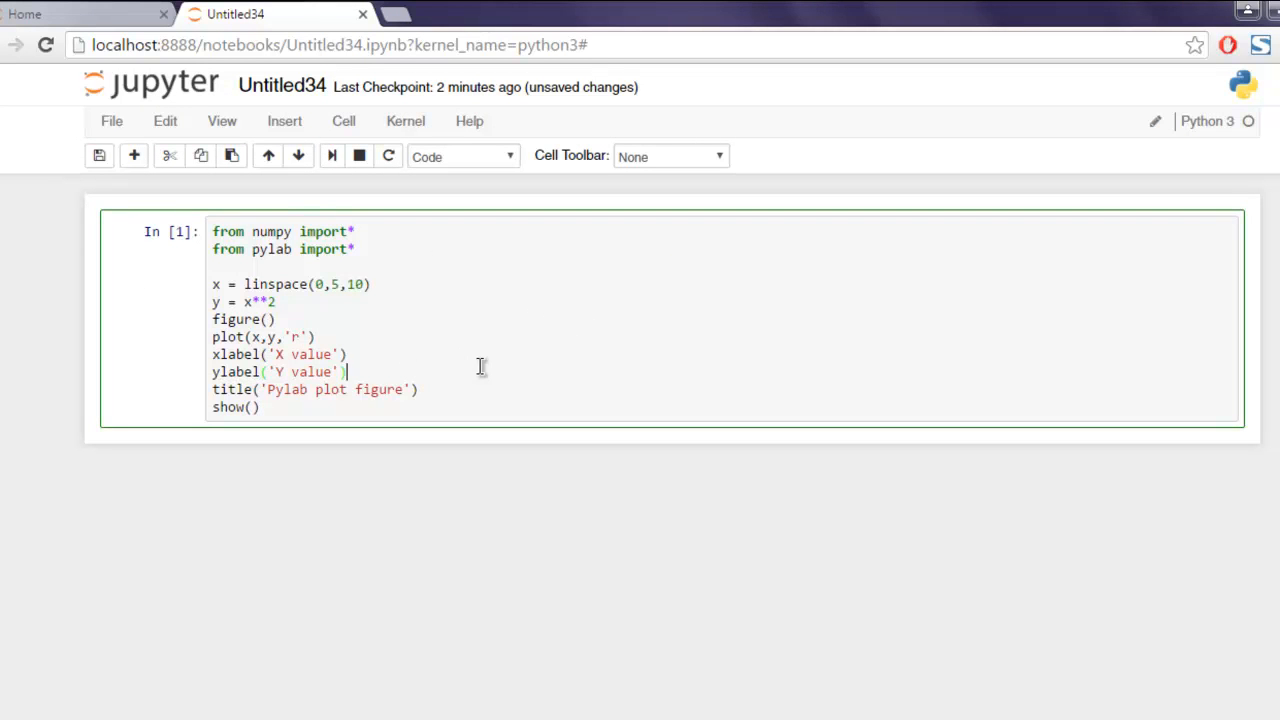